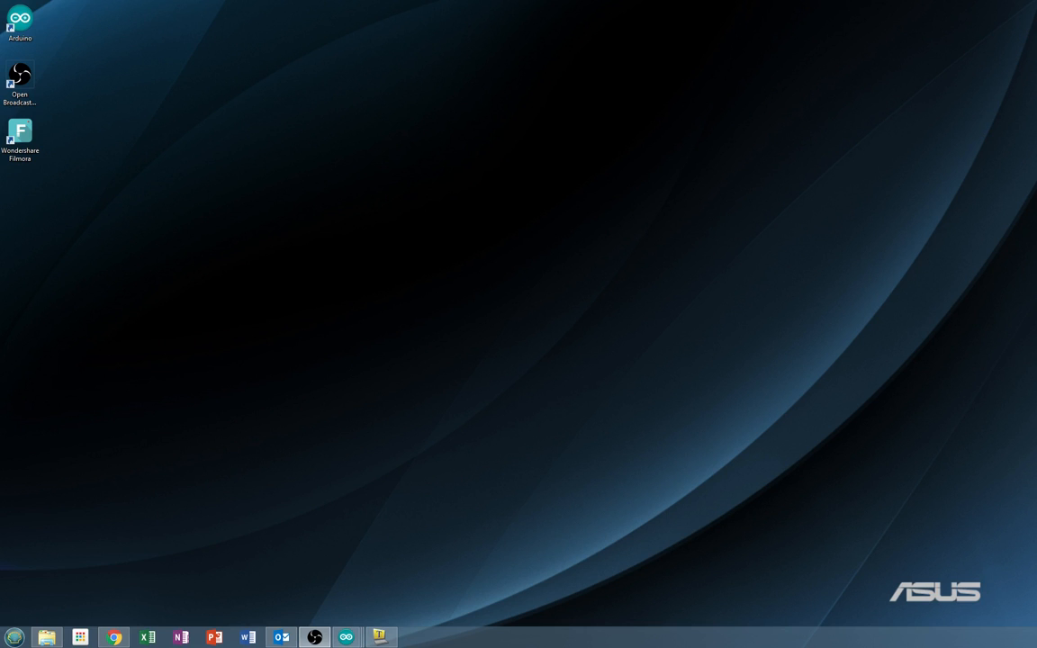
mouse_move(270, 431)
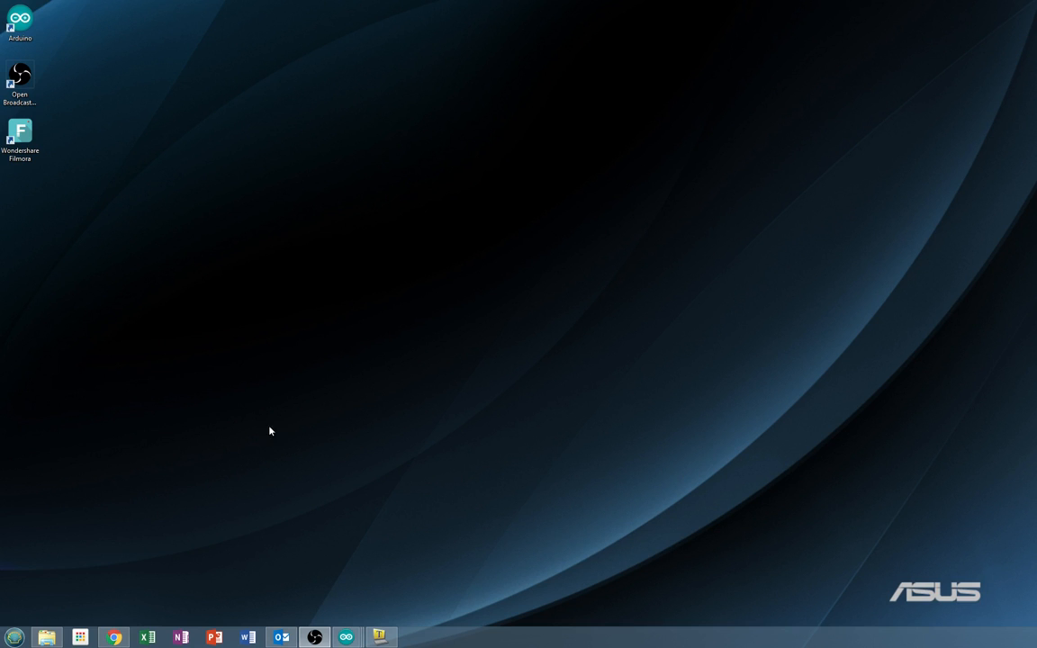
mouse_move(256, 447)
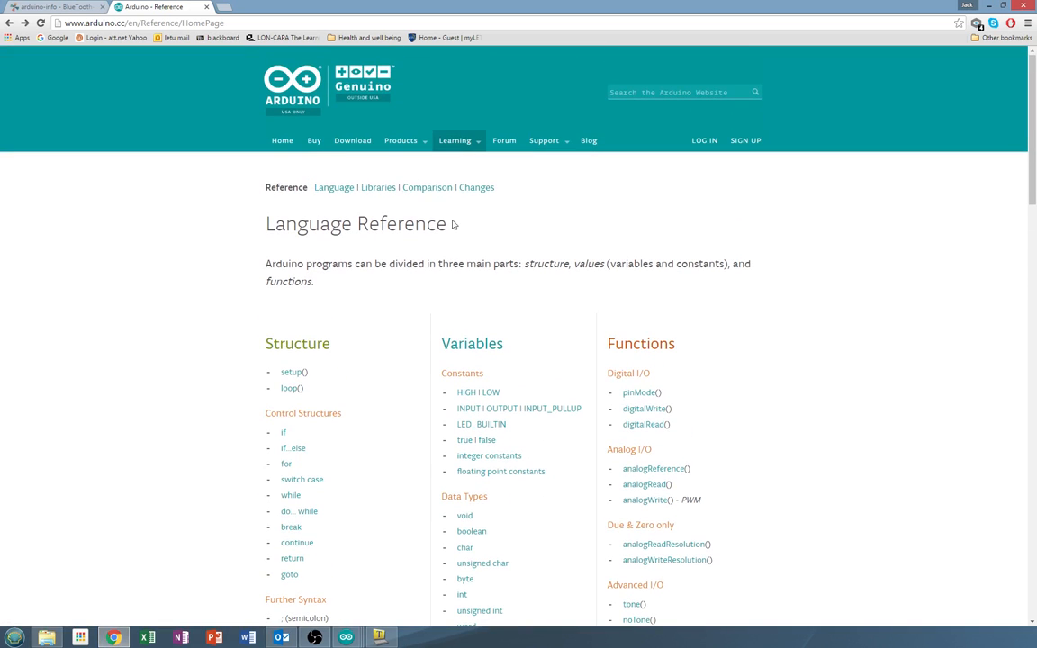
- Browse the Arduino Language Reference list, then switch to the blank sketch_apr20b window
click(454, 139)
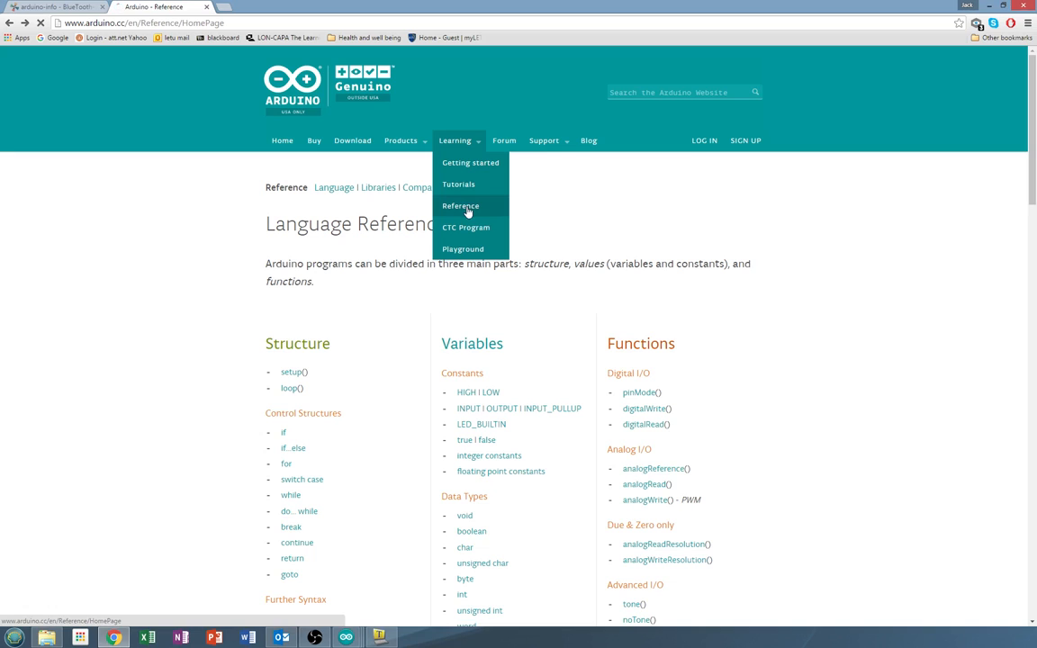
click(460, 205)
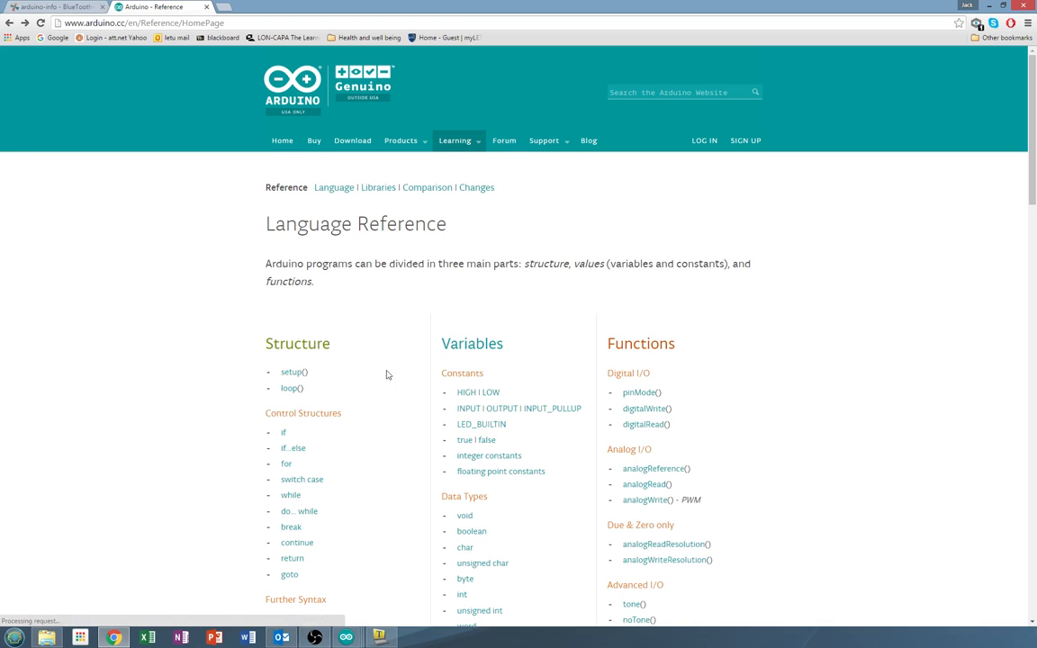
scroll(down, 3)
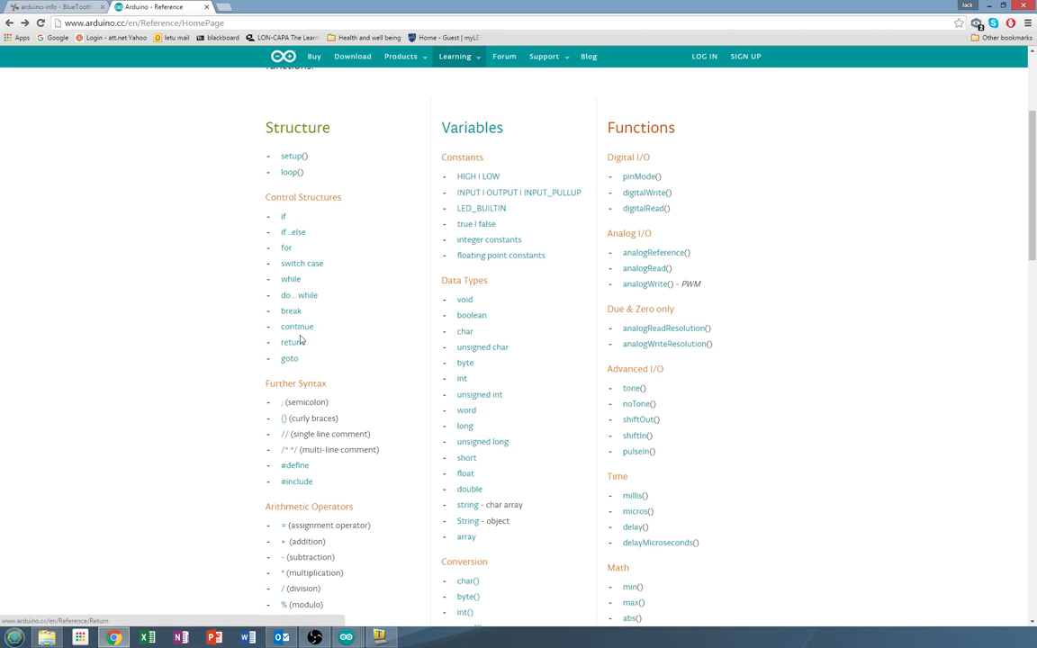
mouse_move(373, 221)
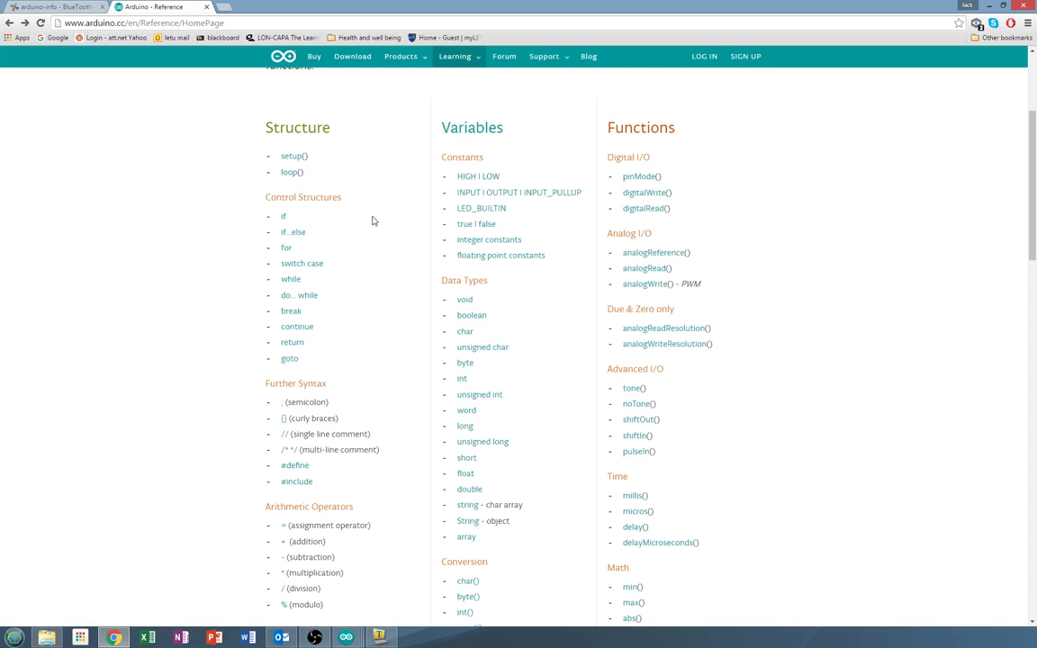
mouse_move(292, 232)
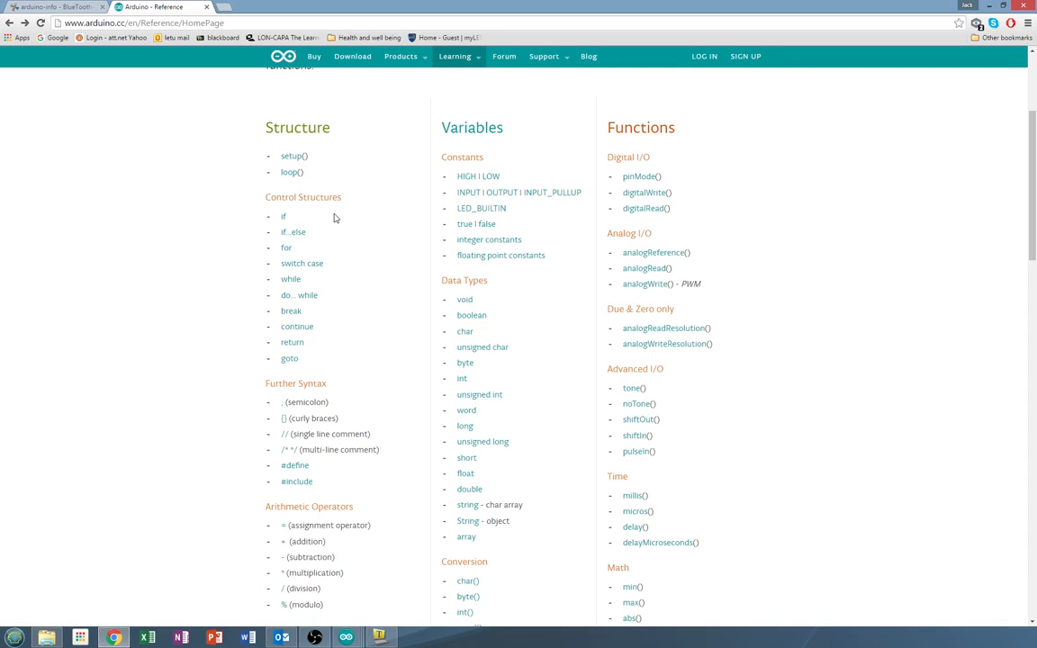
mouse_move(393, 207)
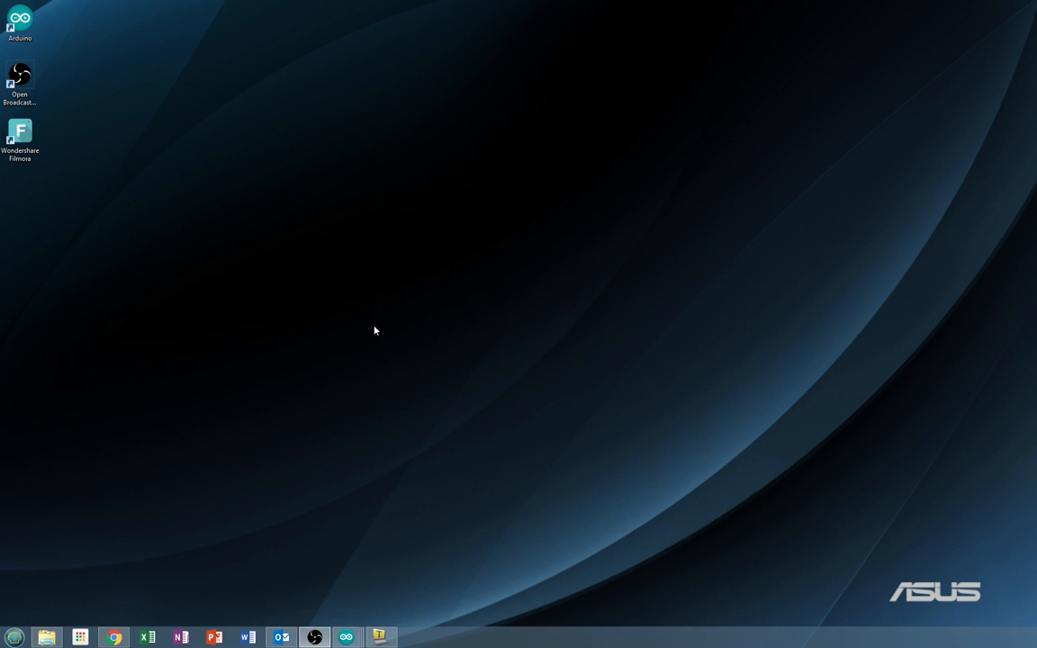
mouse_move(346, 637)
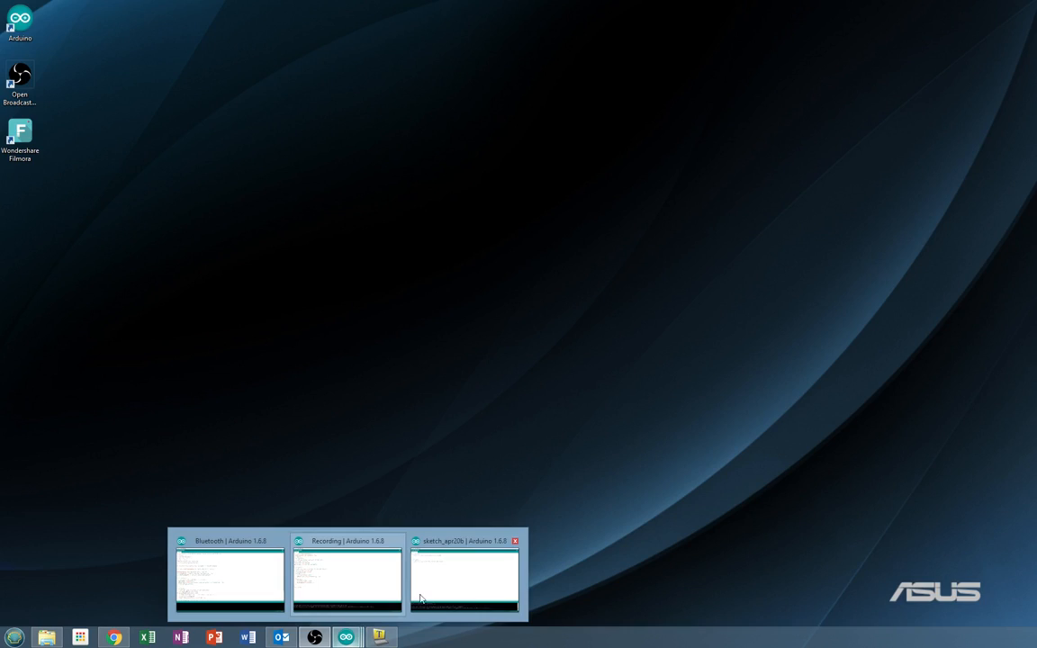
click(464, 576)
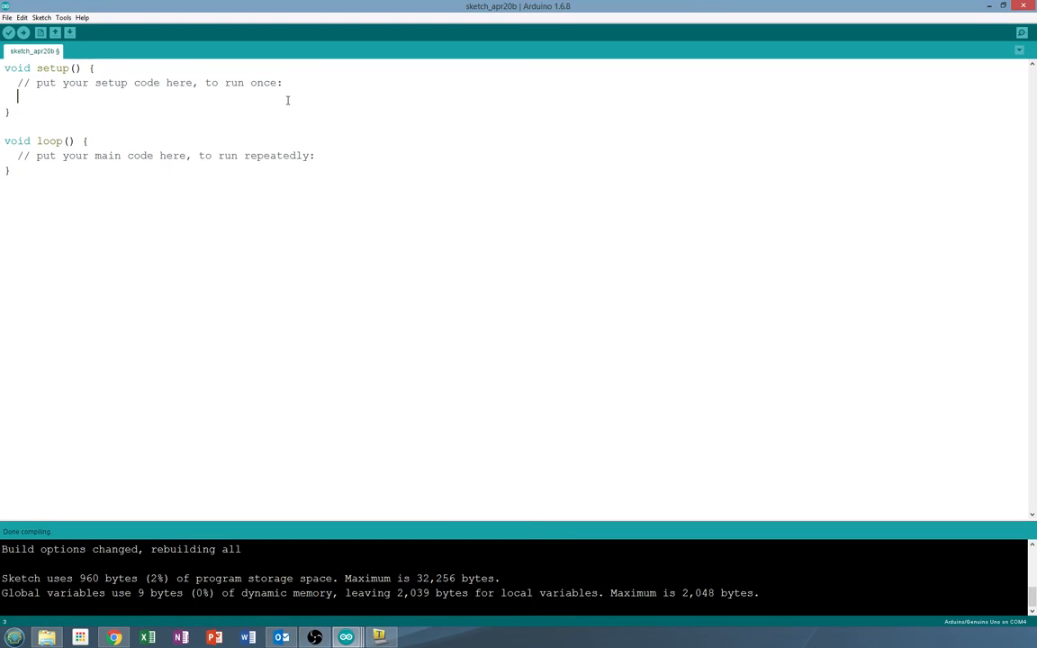
- In setup(), write pinMode(1,INPUT); to make pin 1 an input
text(pinM)
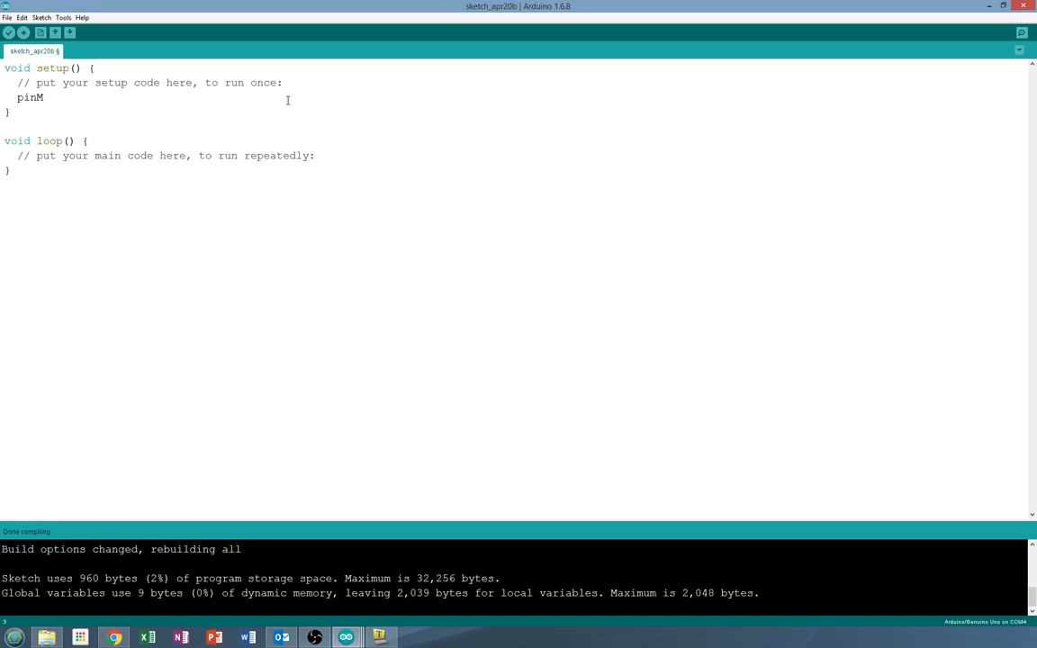
text(ode()
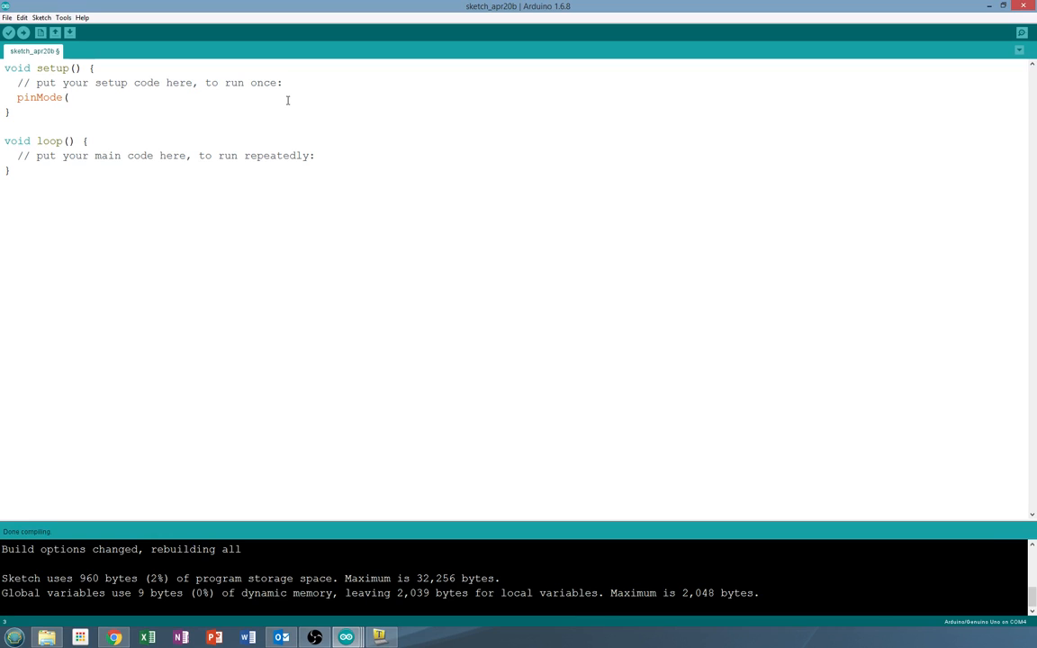
text(1,)
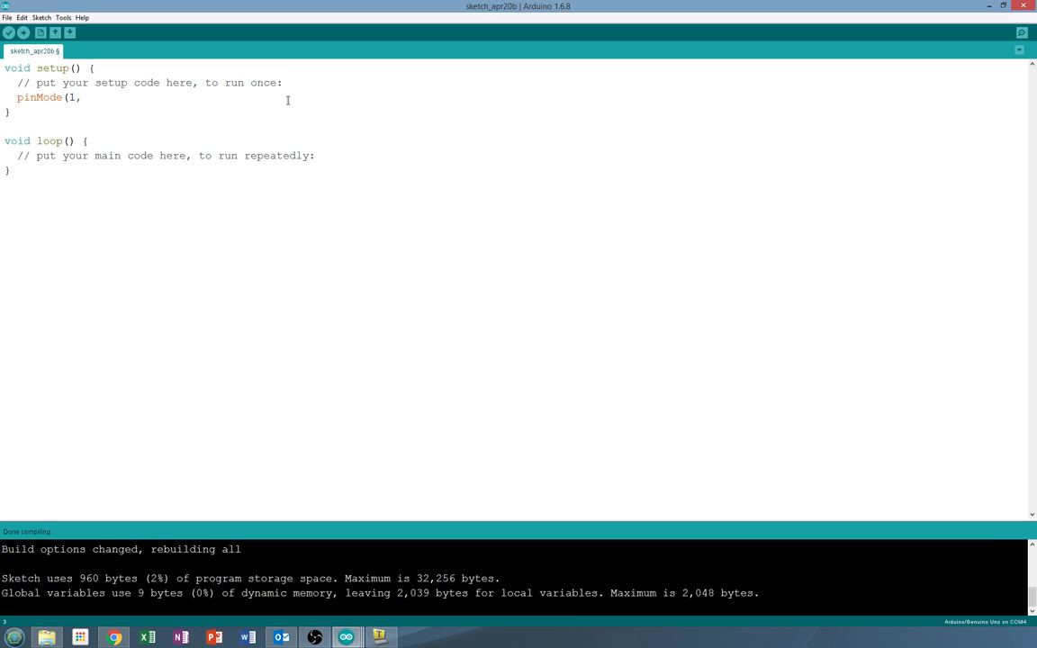
text(Re)
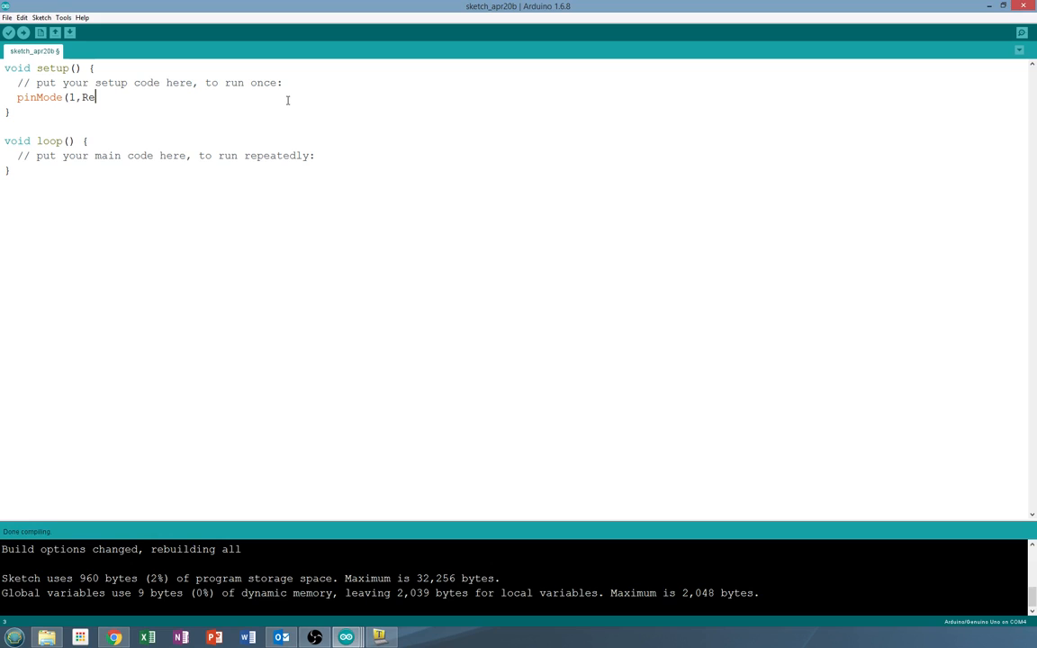
key(BackSpace)
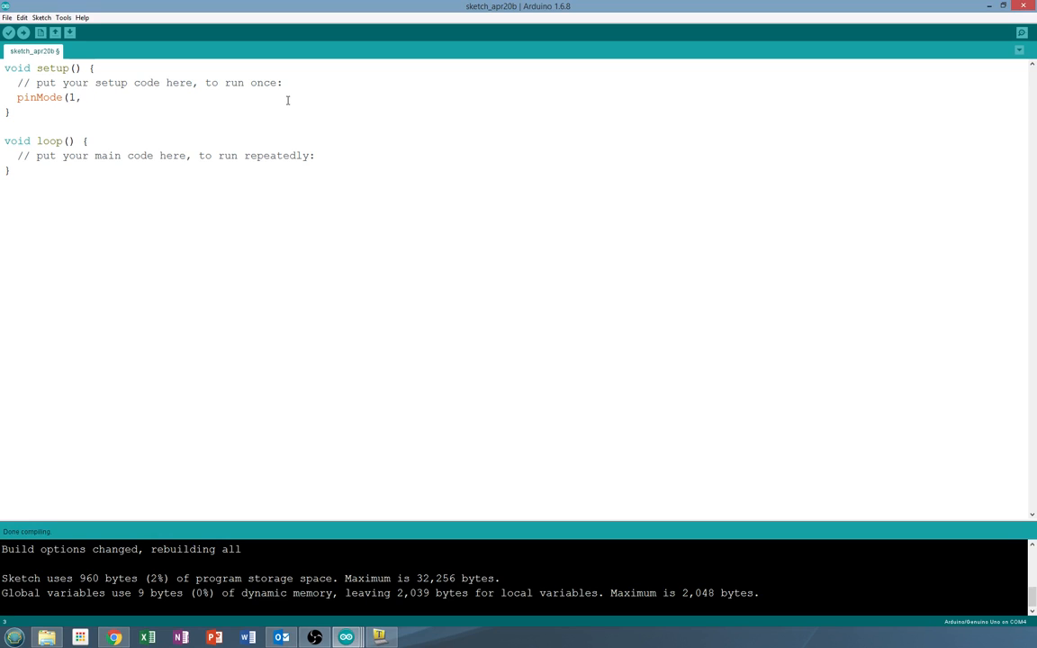
text(INPUT)
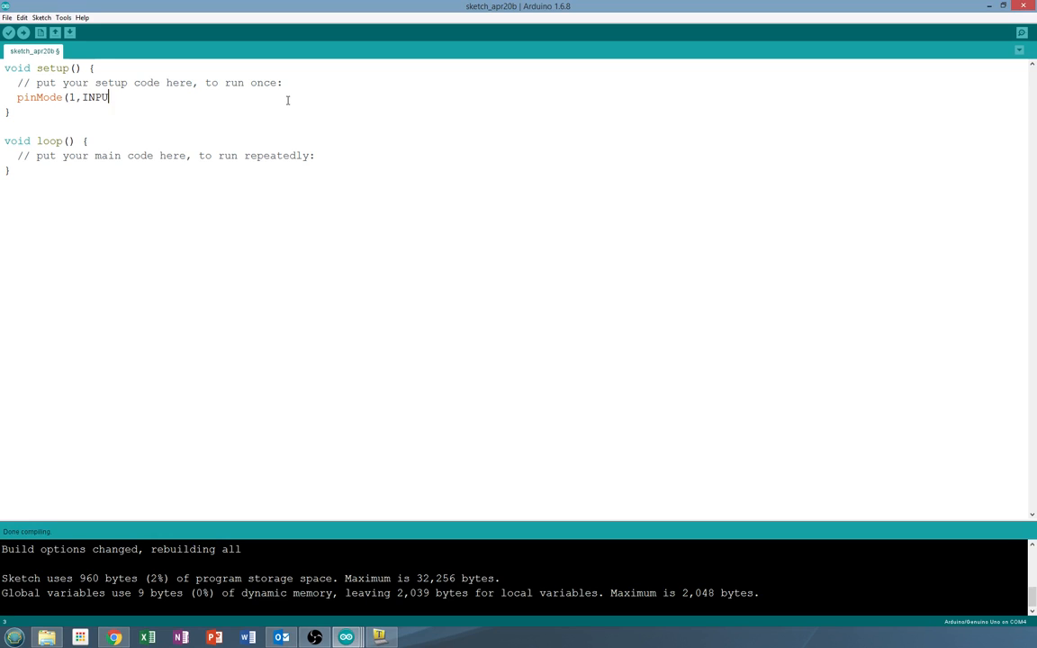
text(T))
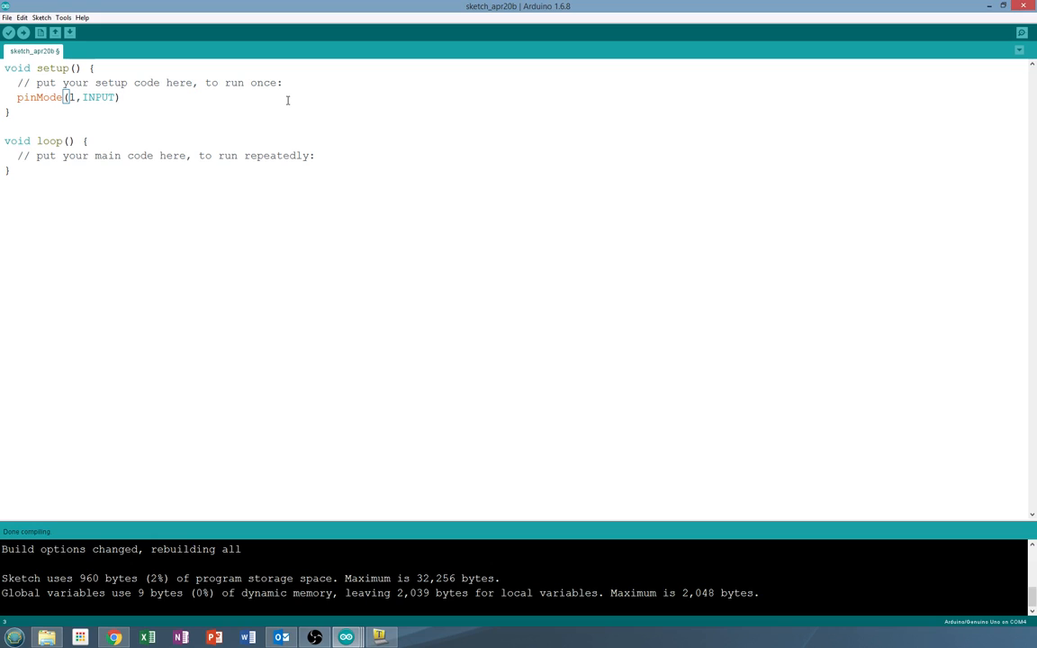
text(;)
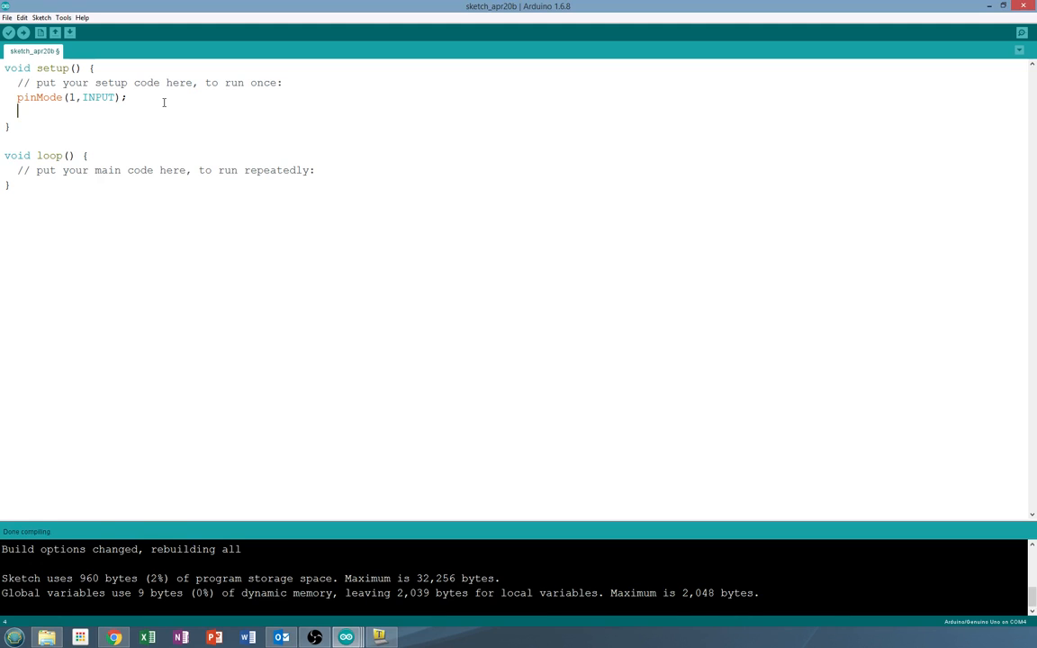
- On the next line, write pinMode(2,OUTPUT) to make pin 2 an output
text(pig)
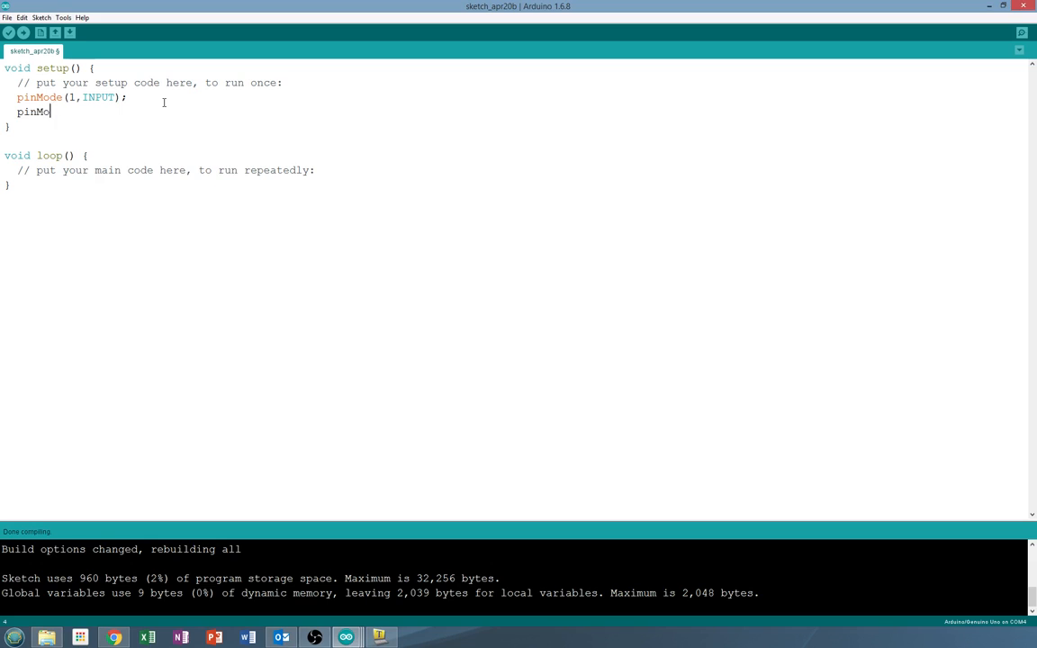
text(de()
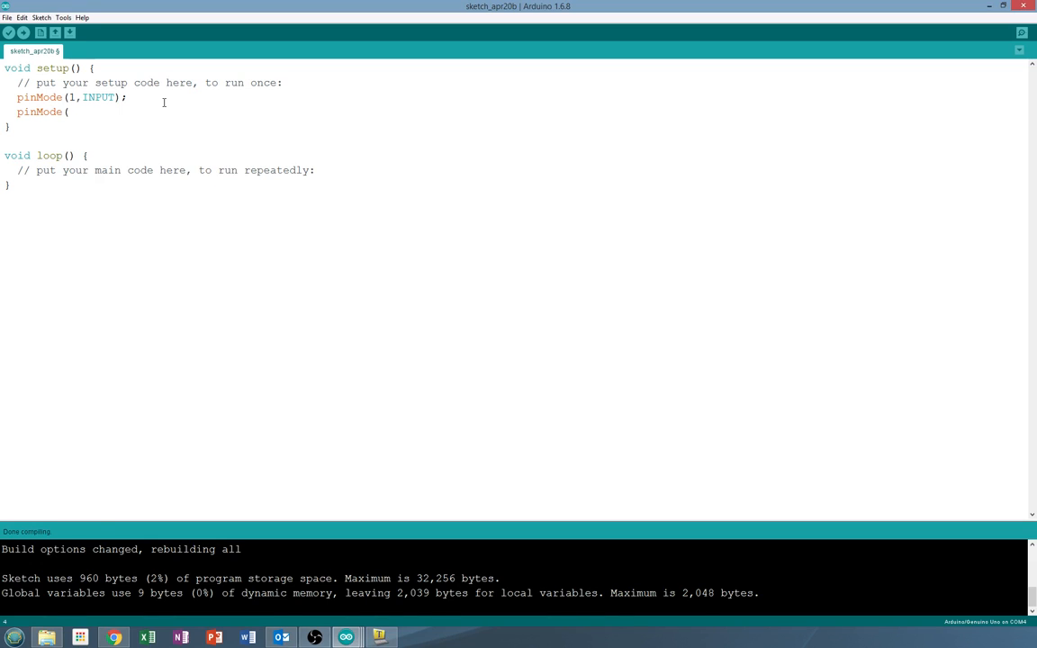
text(2,)
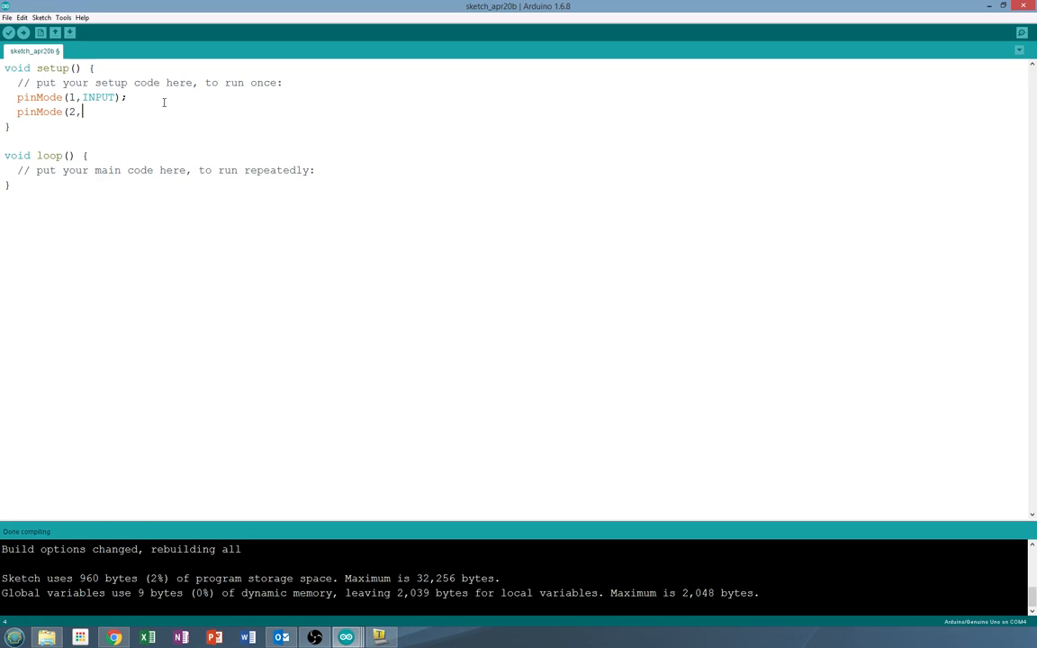
text(OUT)
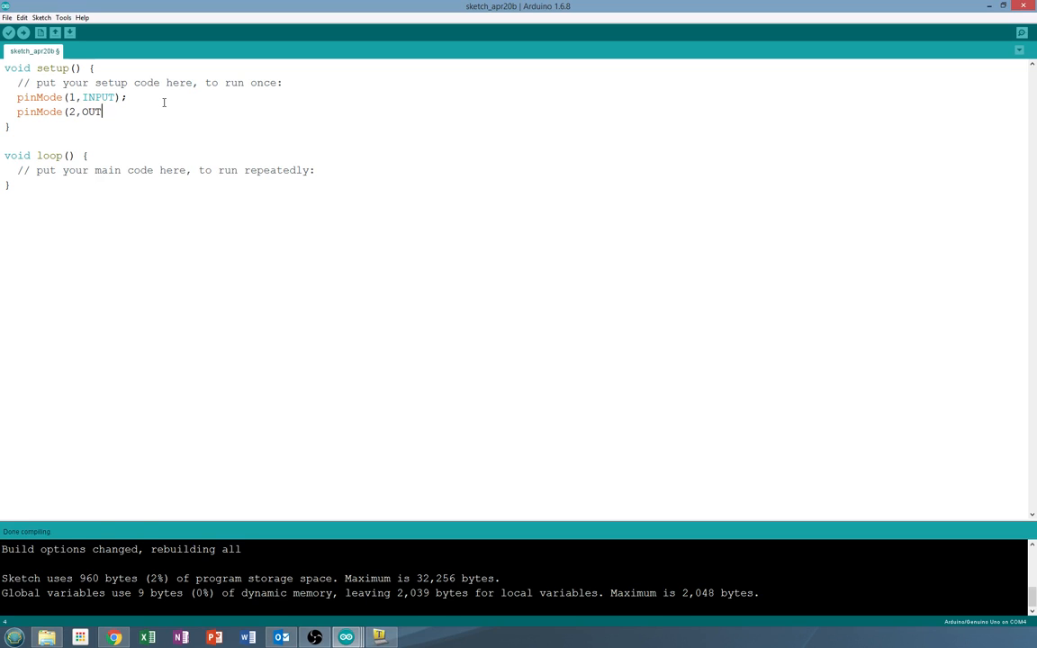
text(PUT);)
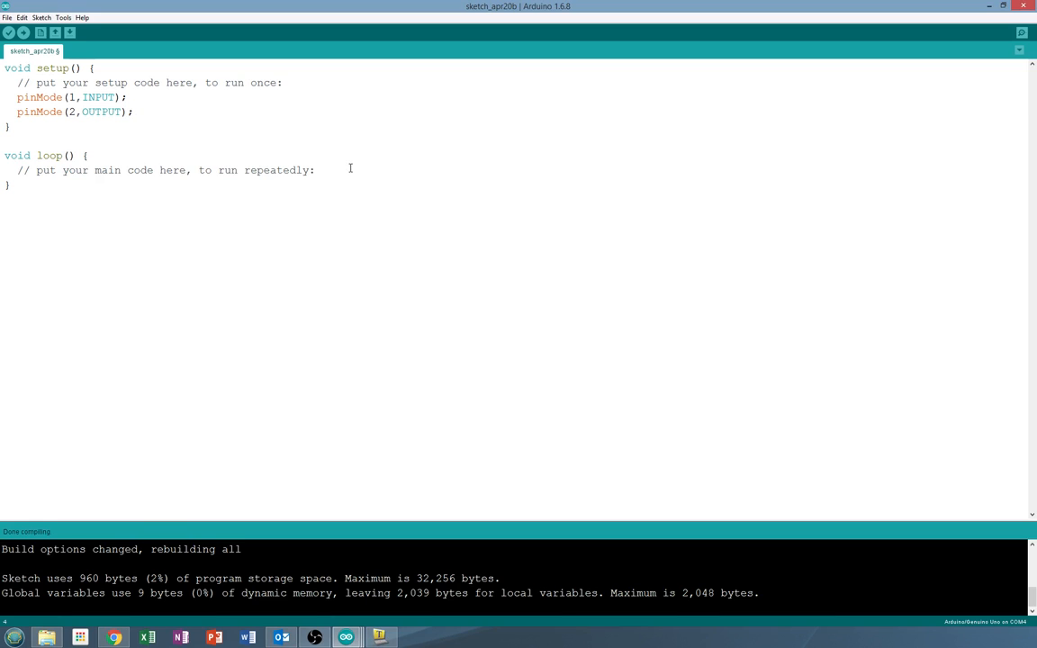
mouse_move(342, 156)
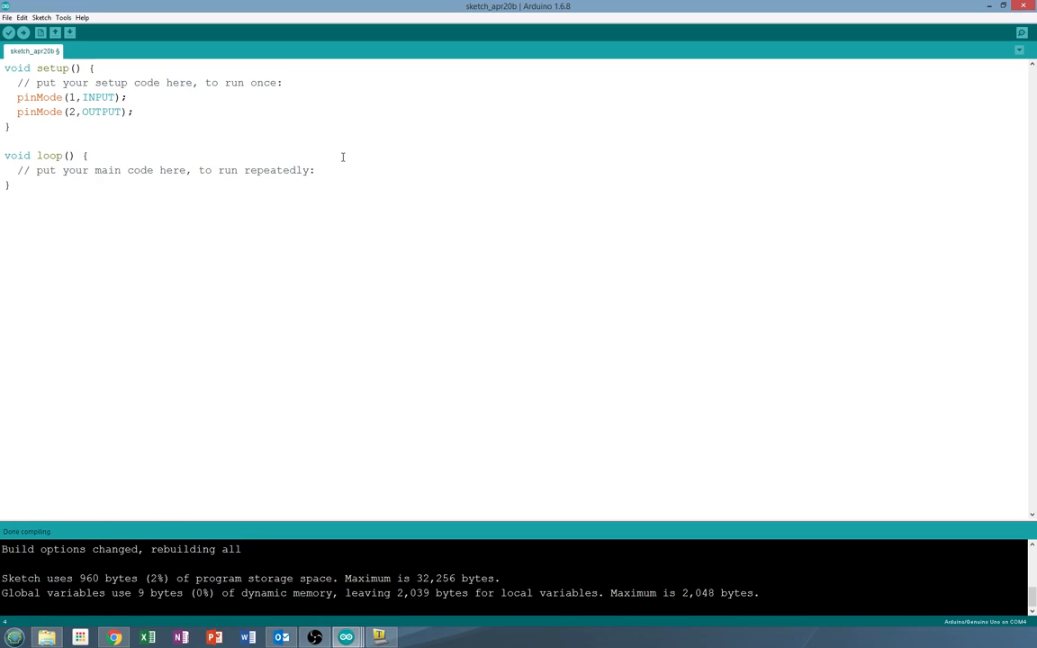
mouse_move(154, 120)
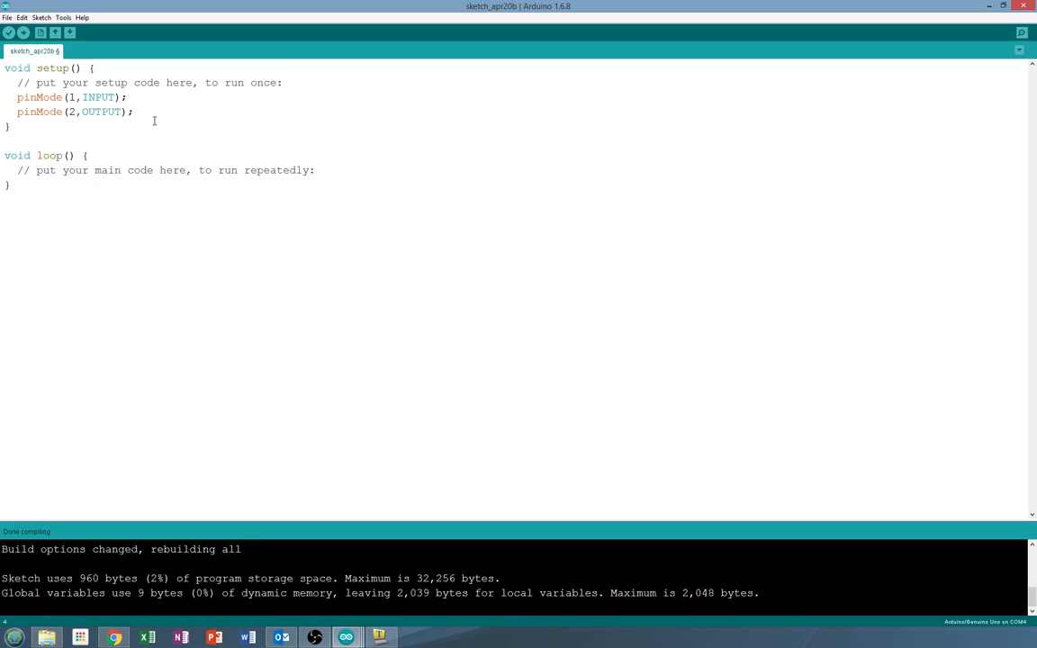
mouse_move(405, 176)
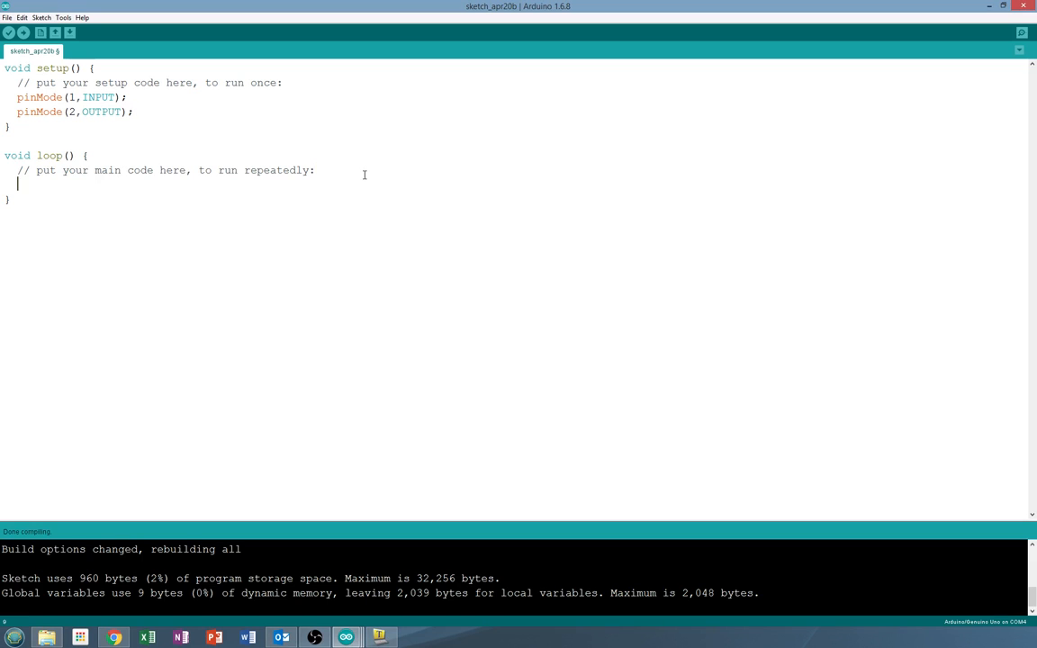
- Type if (digitalRead(1)==HIGH) at the start of loop(), fixing a typo
text(if)
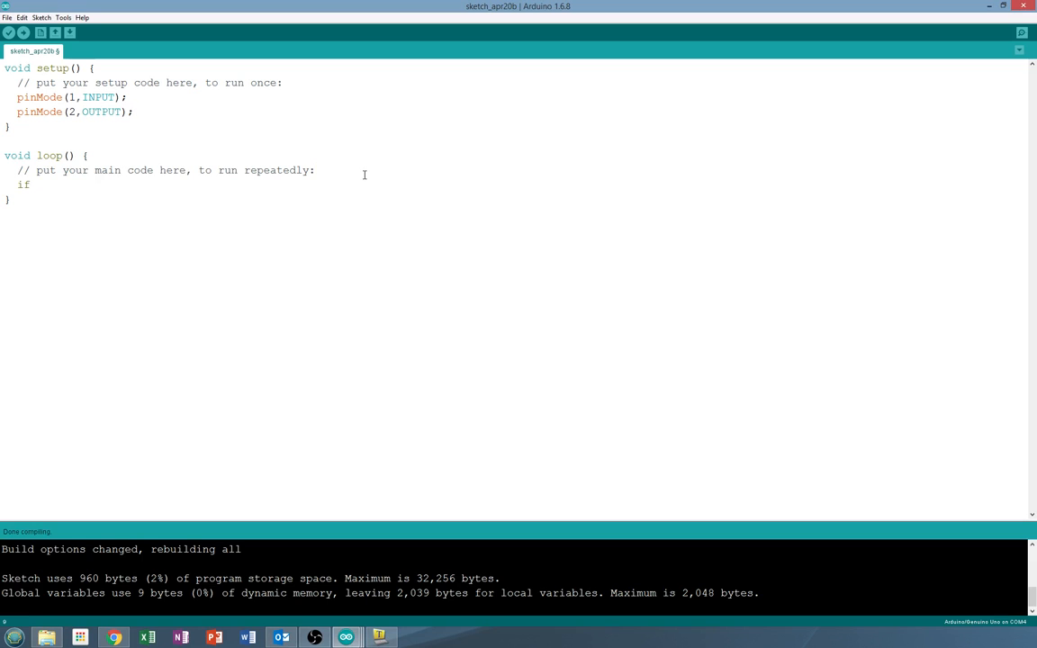
text(()
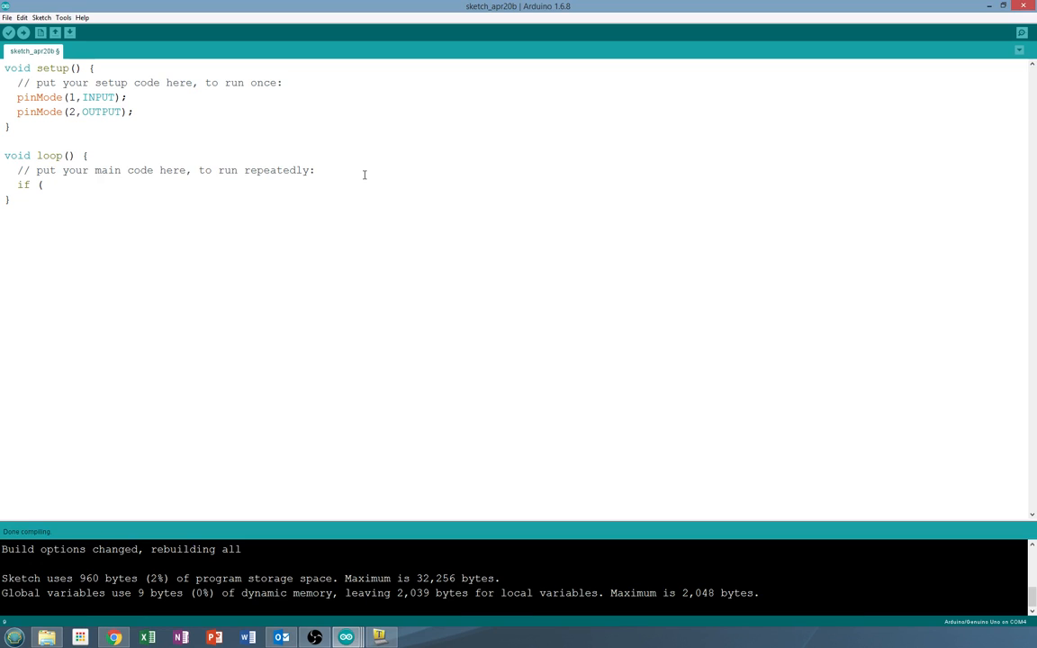
text(dig)
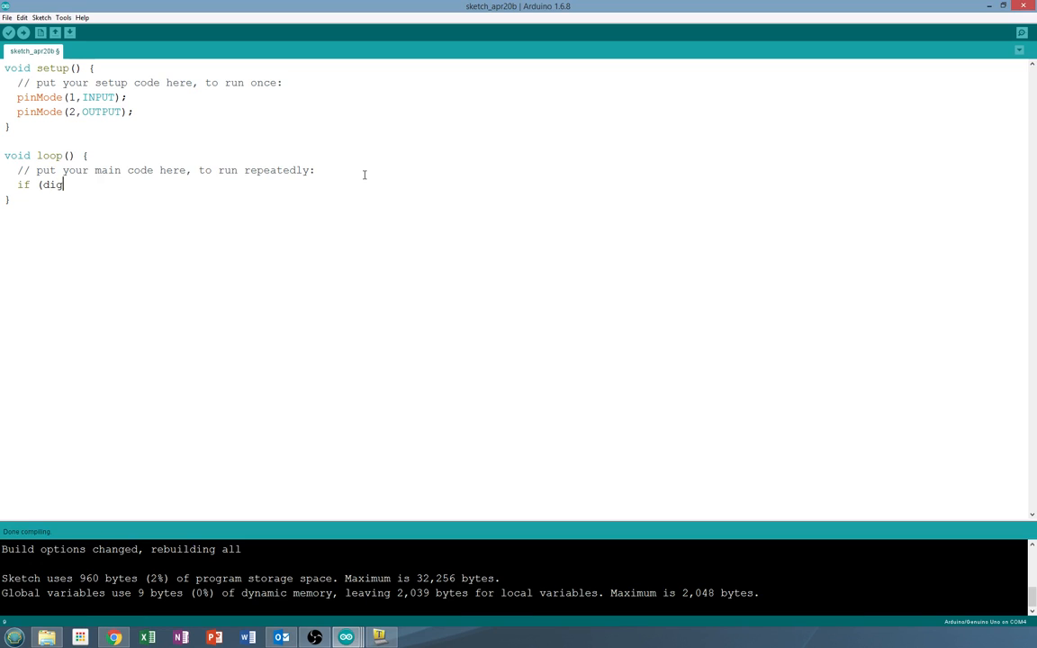
key(Backspace)
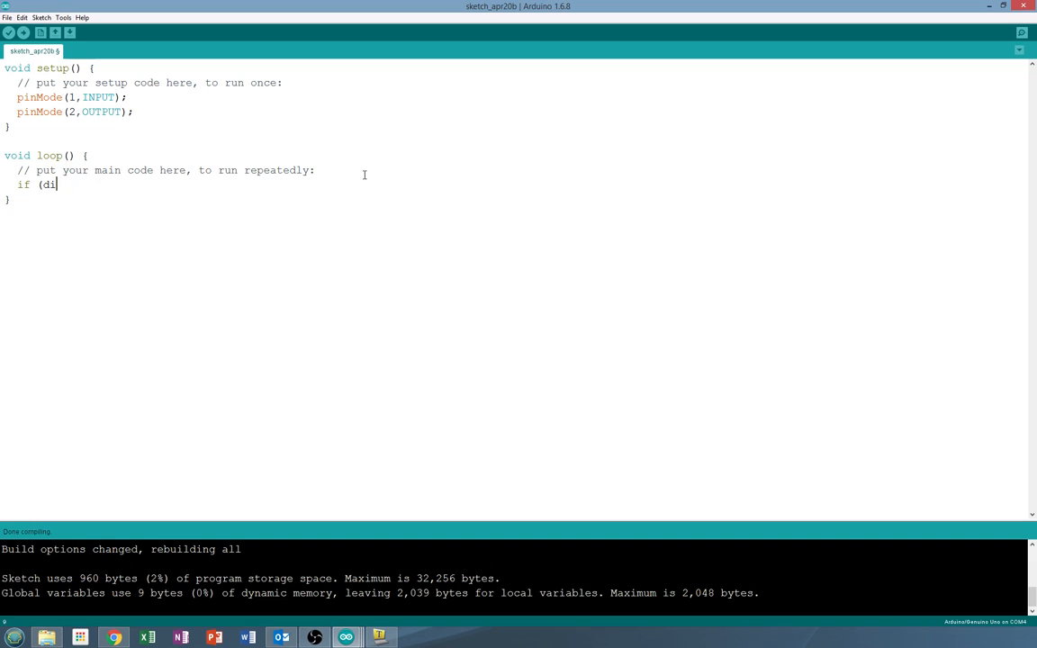
text(gital)
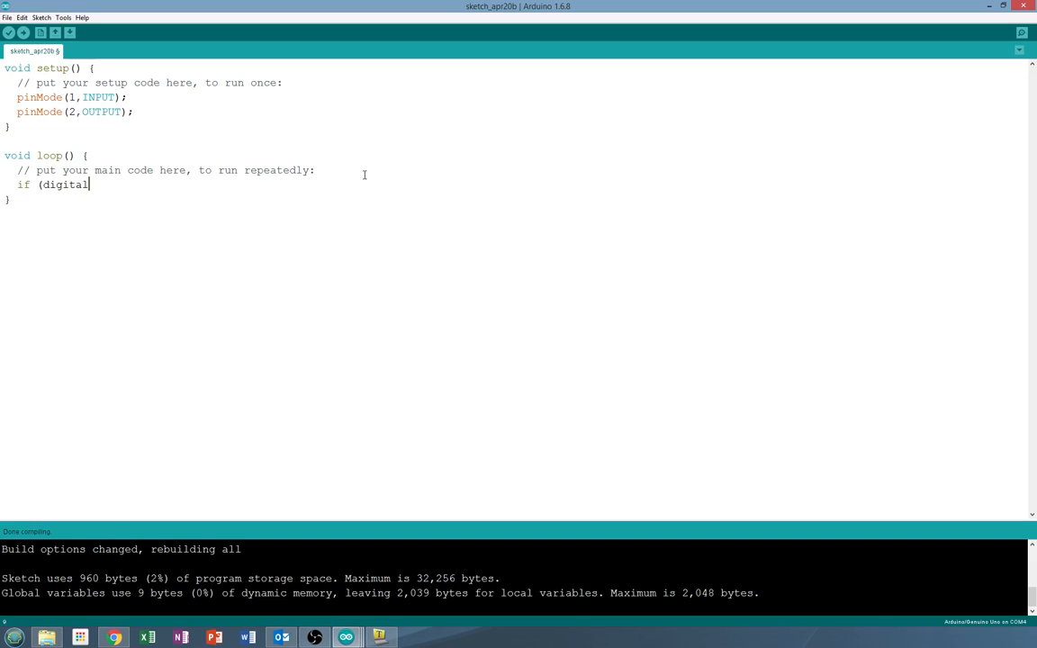
text(Read)
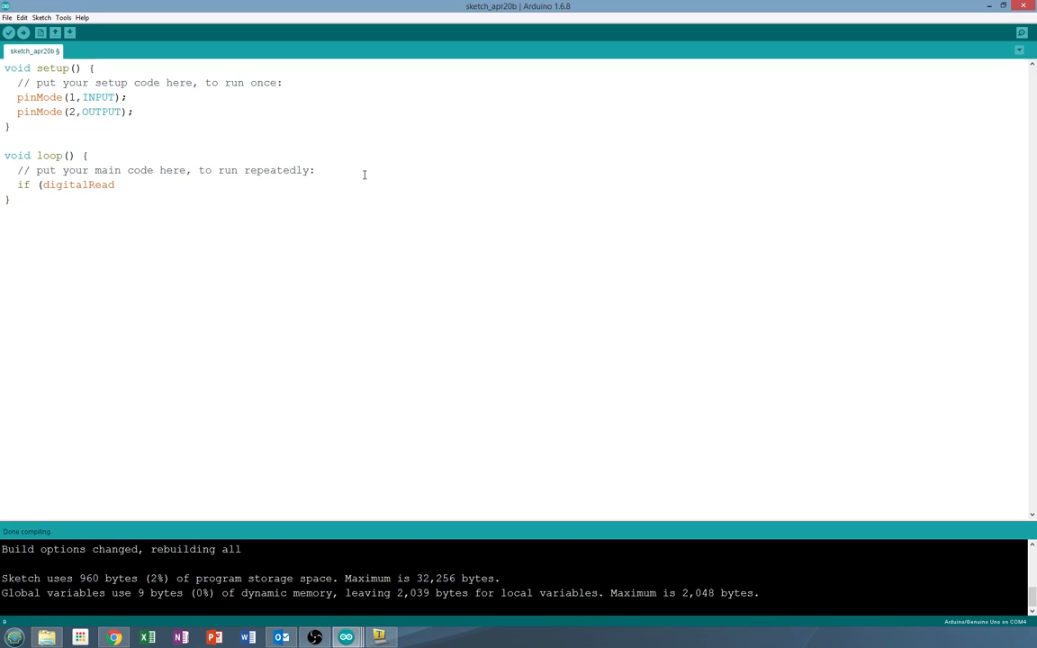
text((1)
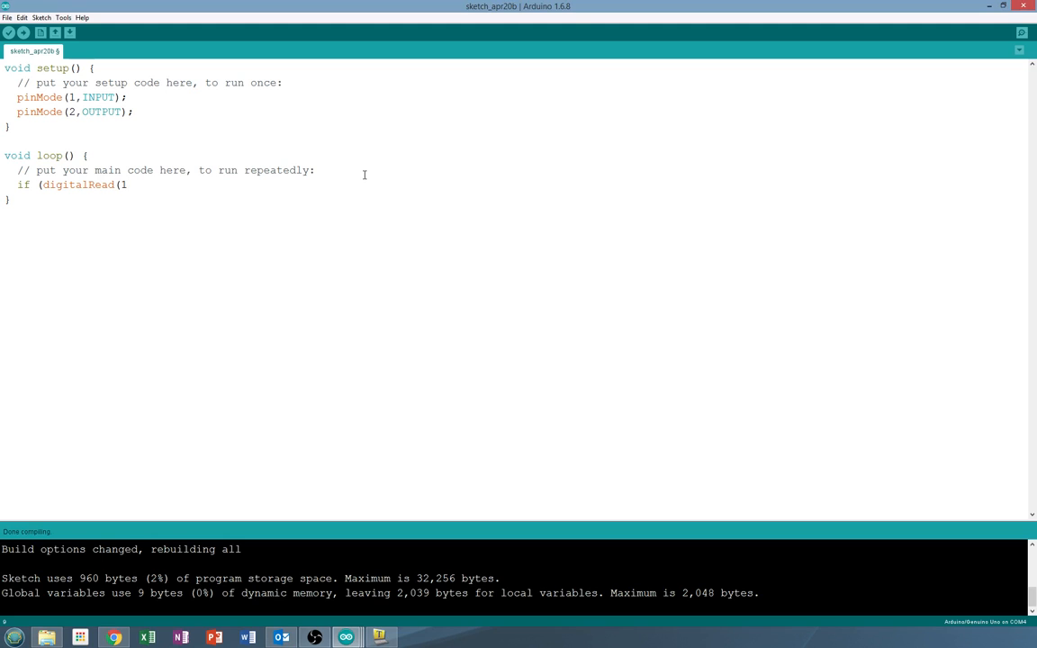
text())
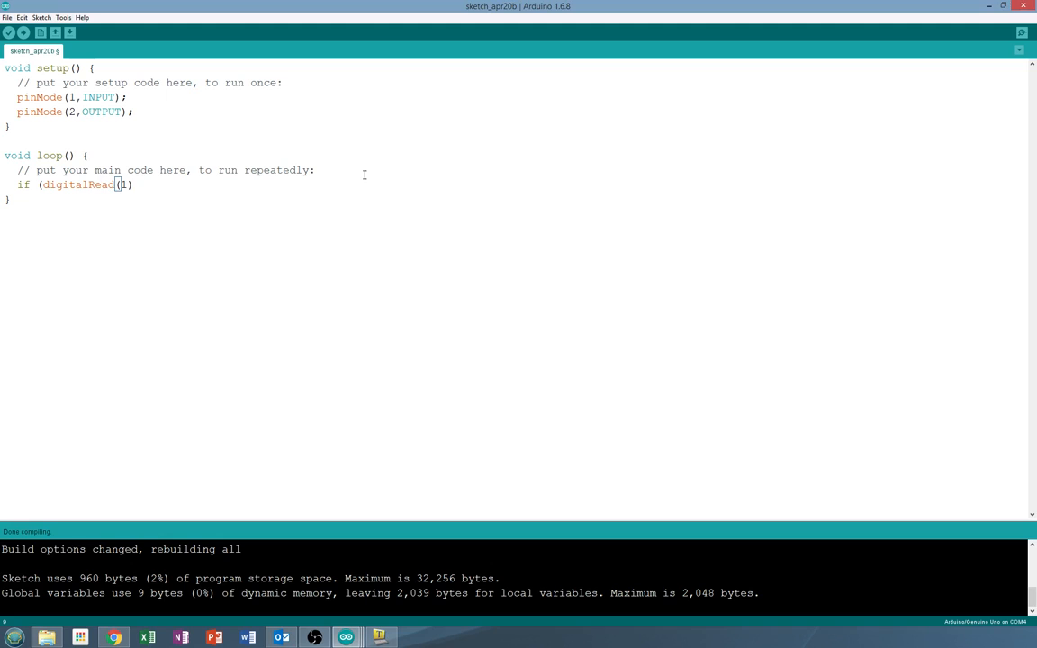
text(==)
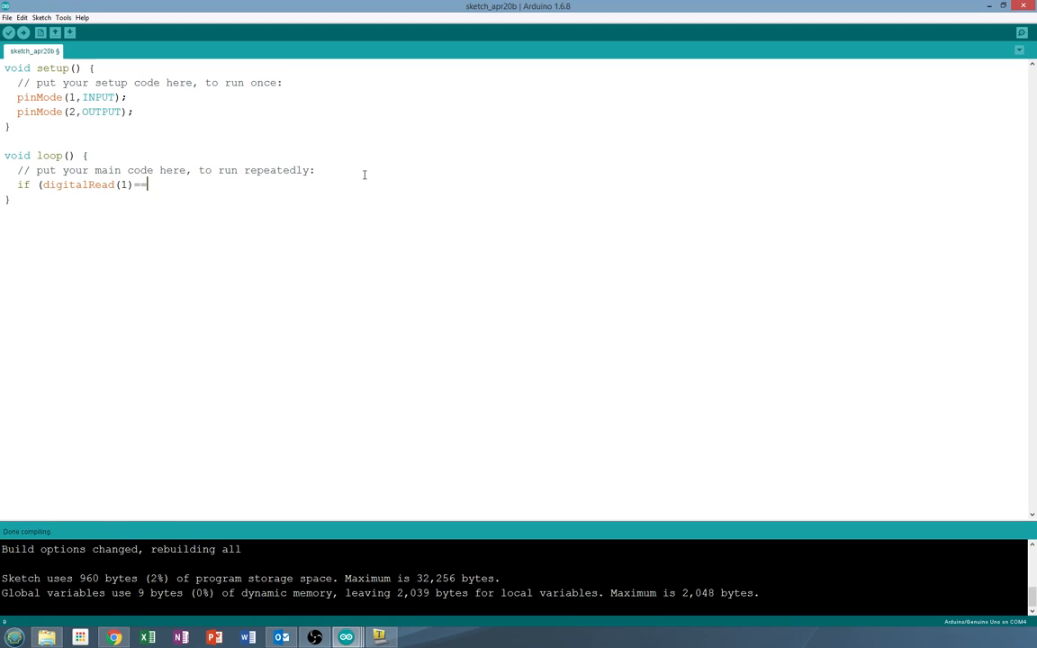
text(HIGH)
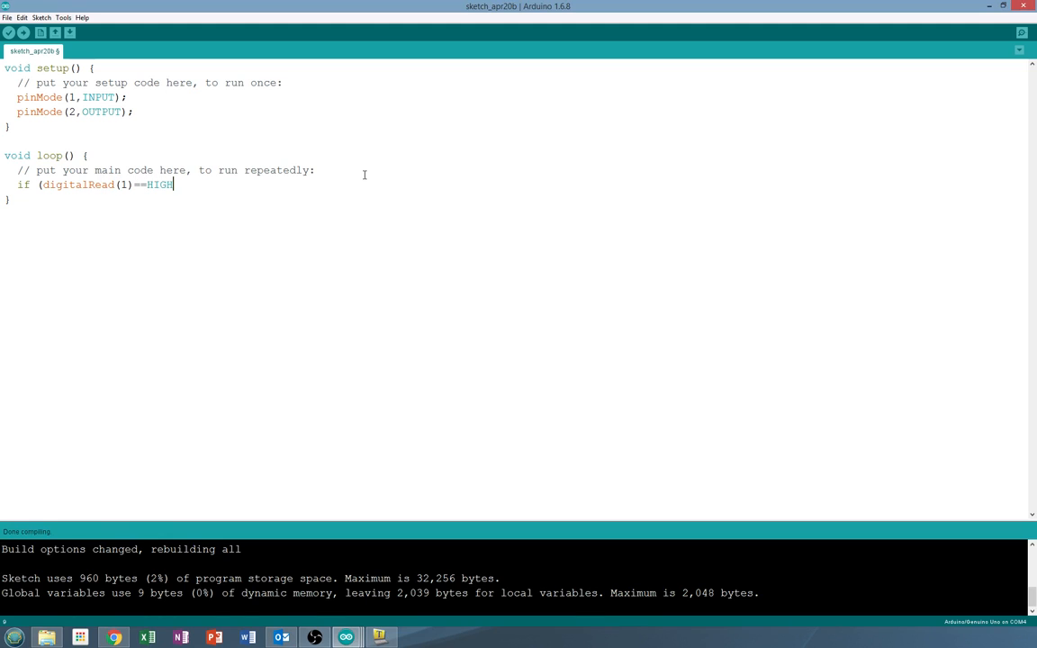
text())
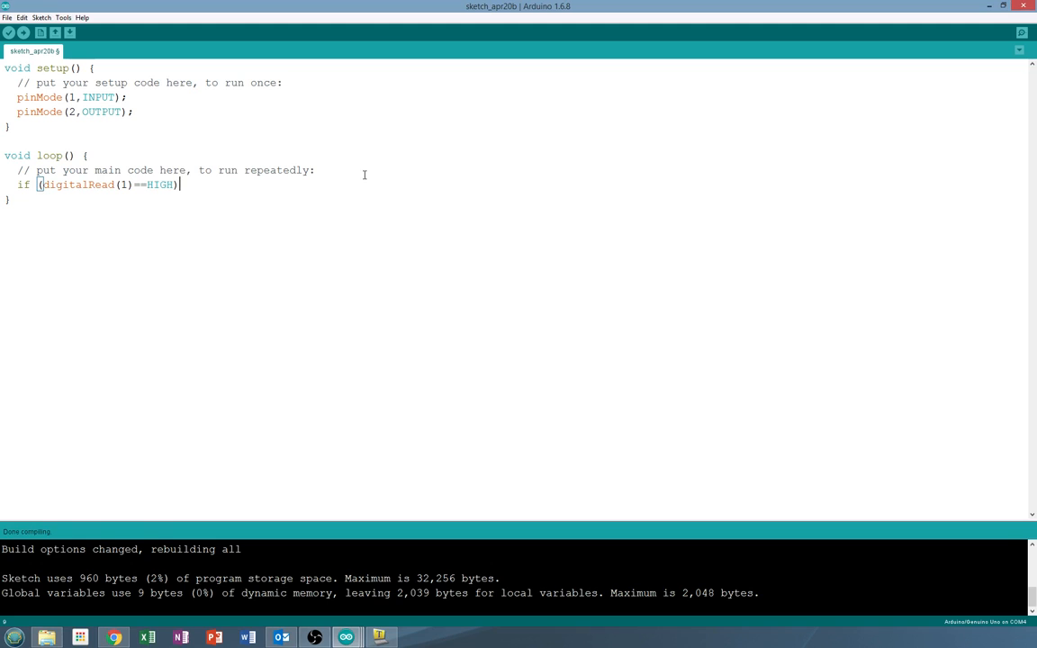
text(;)
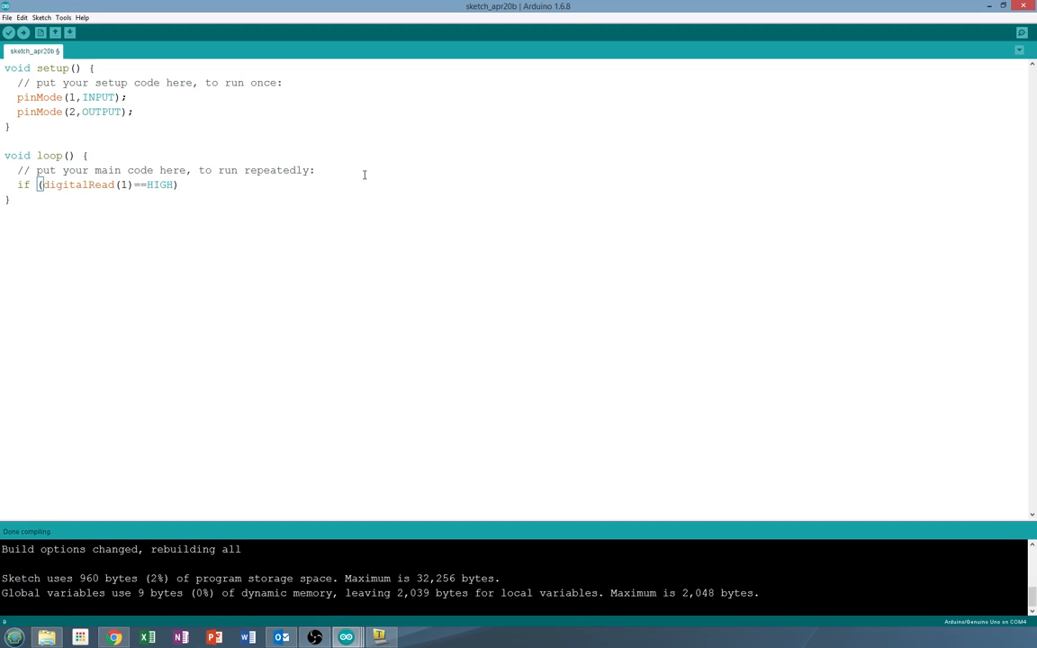
- Add braces after if (digitalRead(1)==HIGH) to create its empty body
text({)
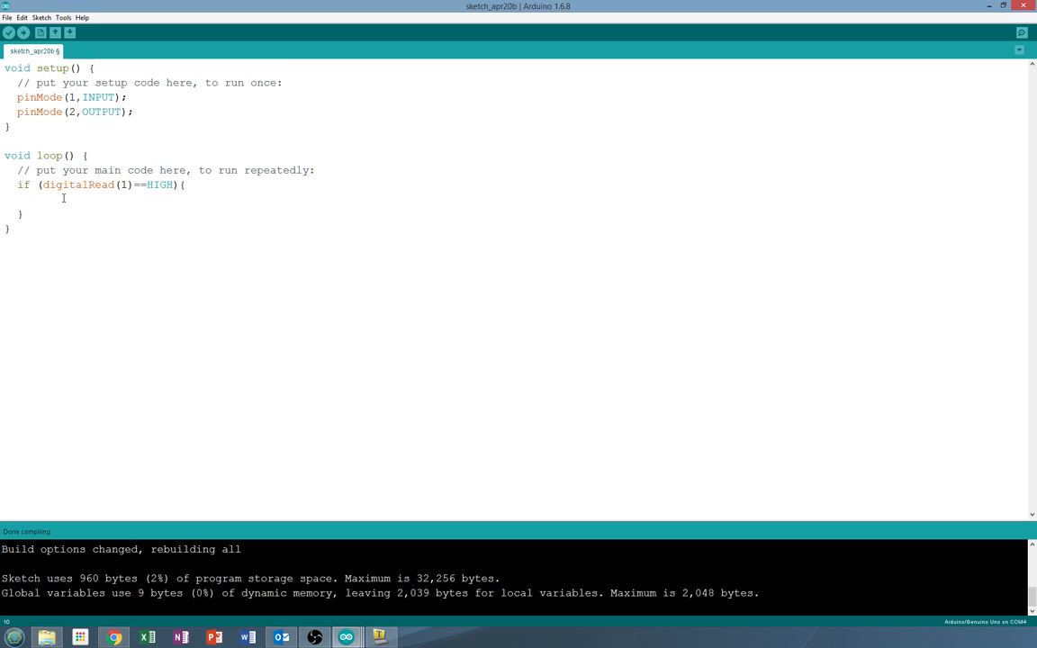
mouse_move(76, 216)
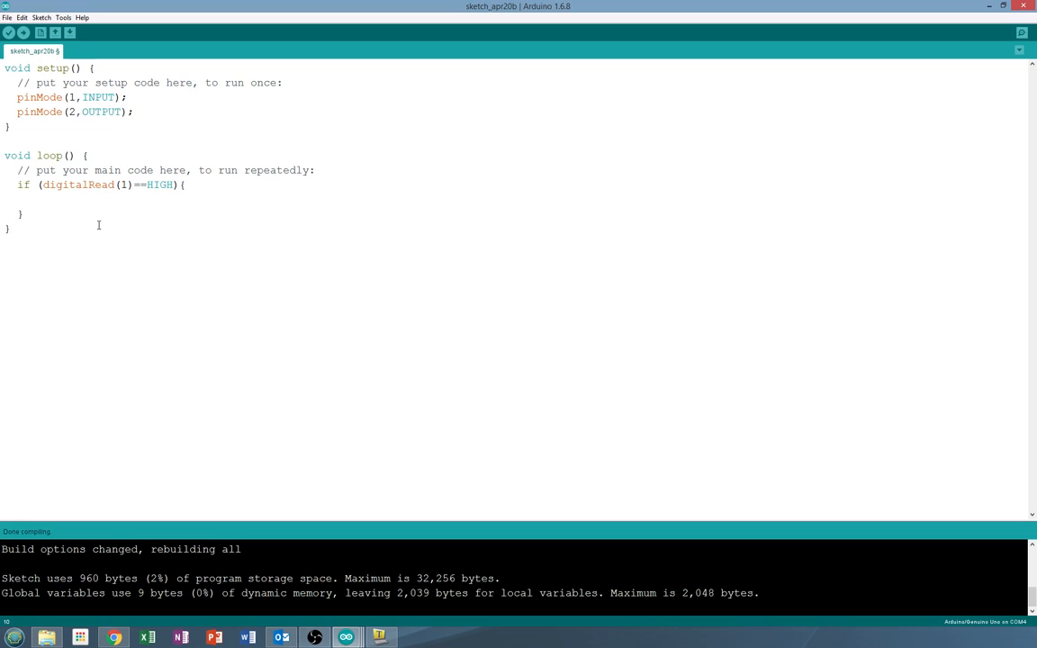
- Write digitalWrite(2,HIGH); inside the if braces
text(dig)
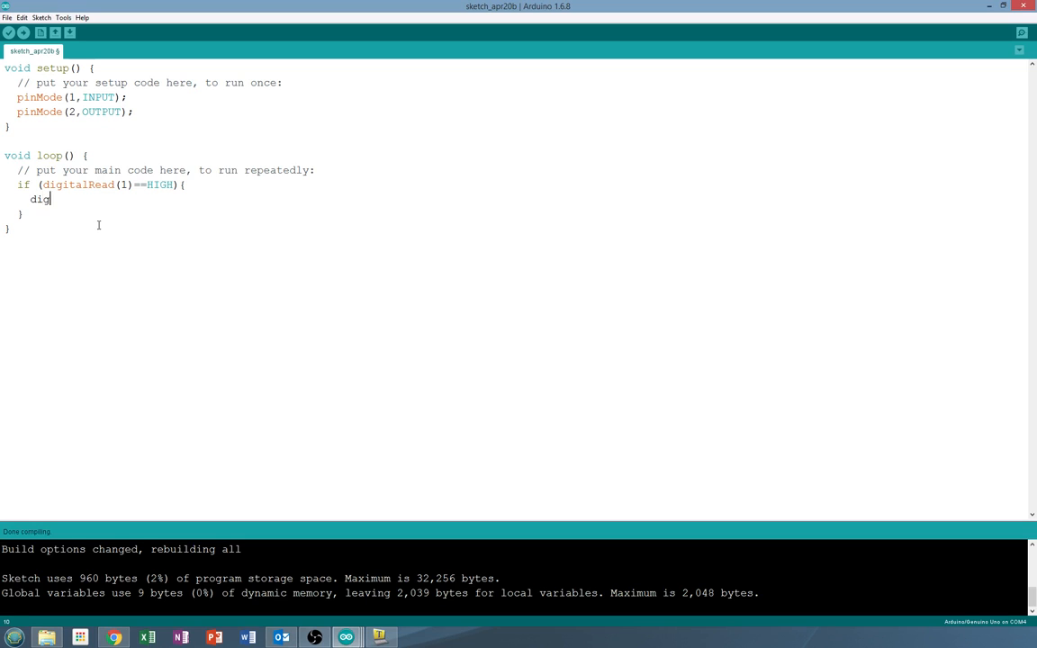
text(i)
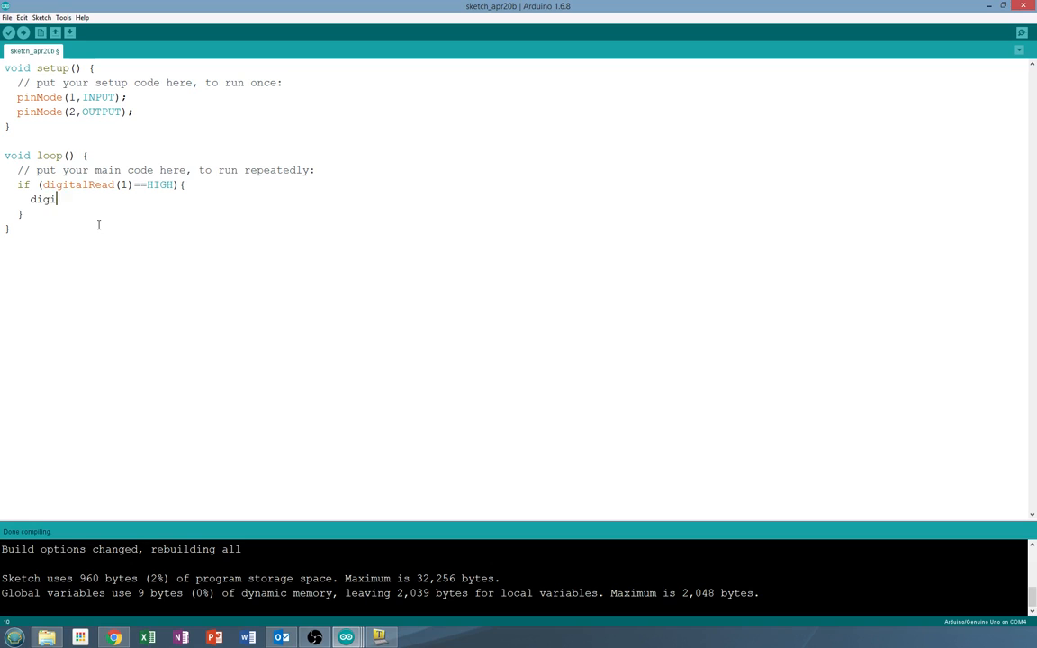
text(talWr)
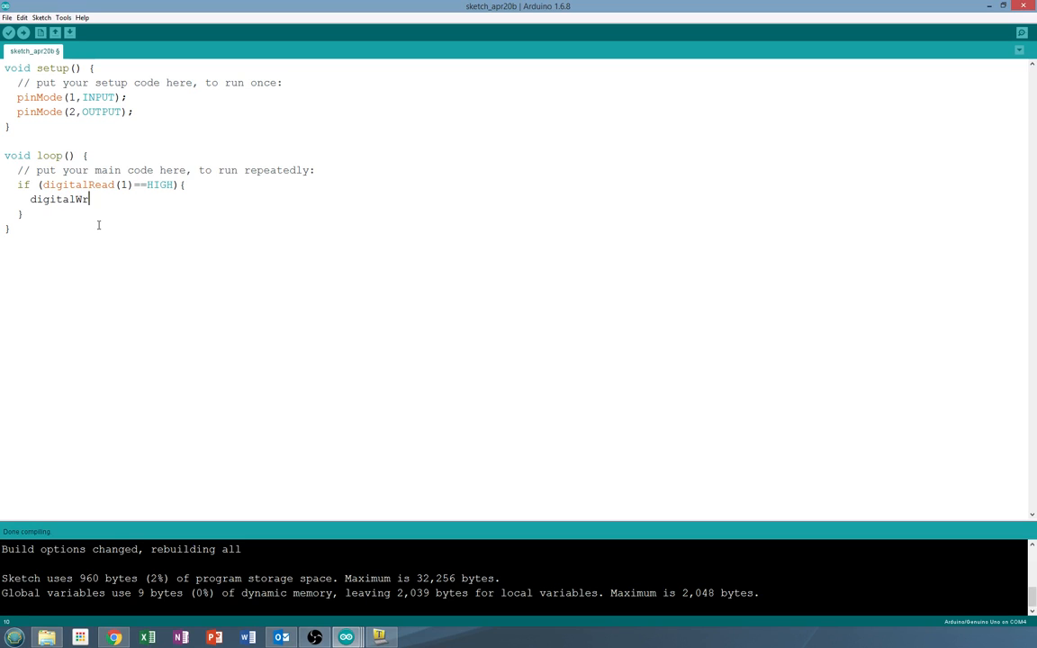
text(ite()
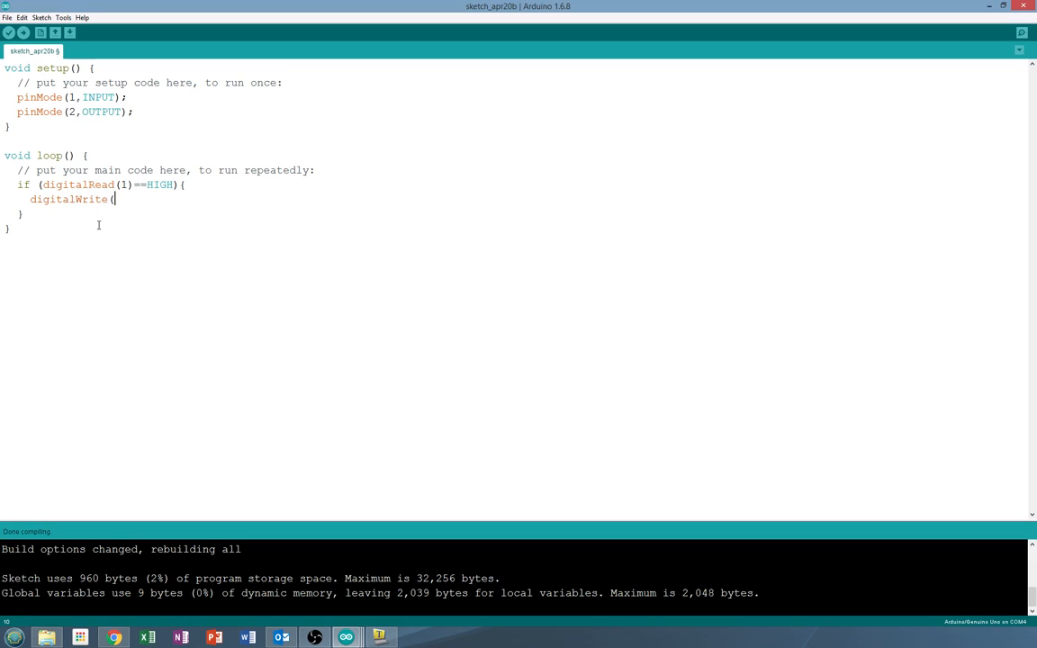
text(2,)
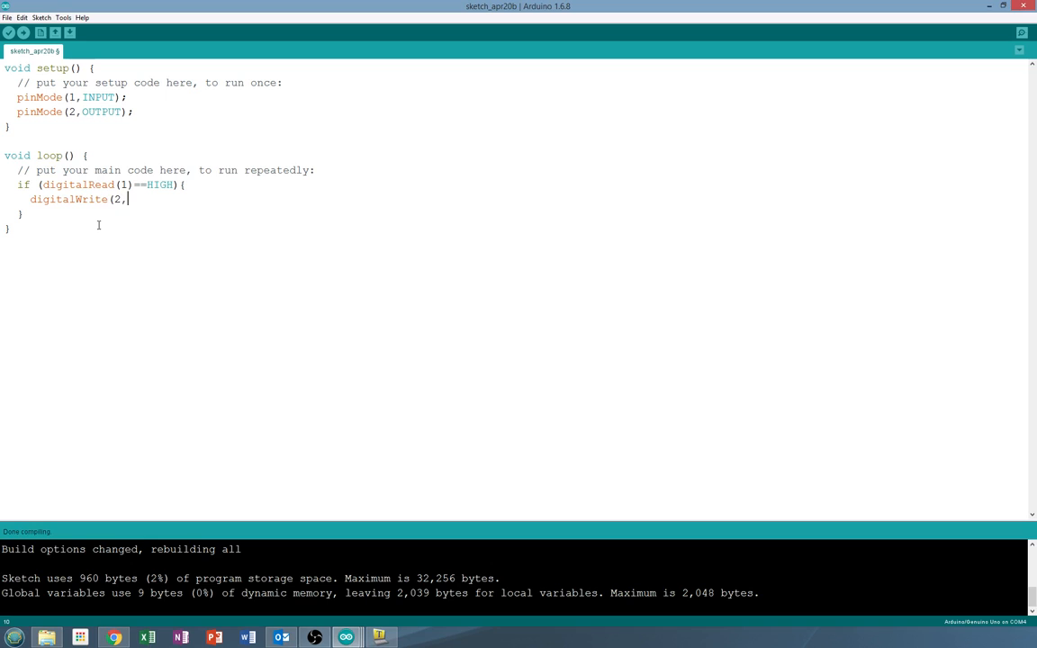
text(H)
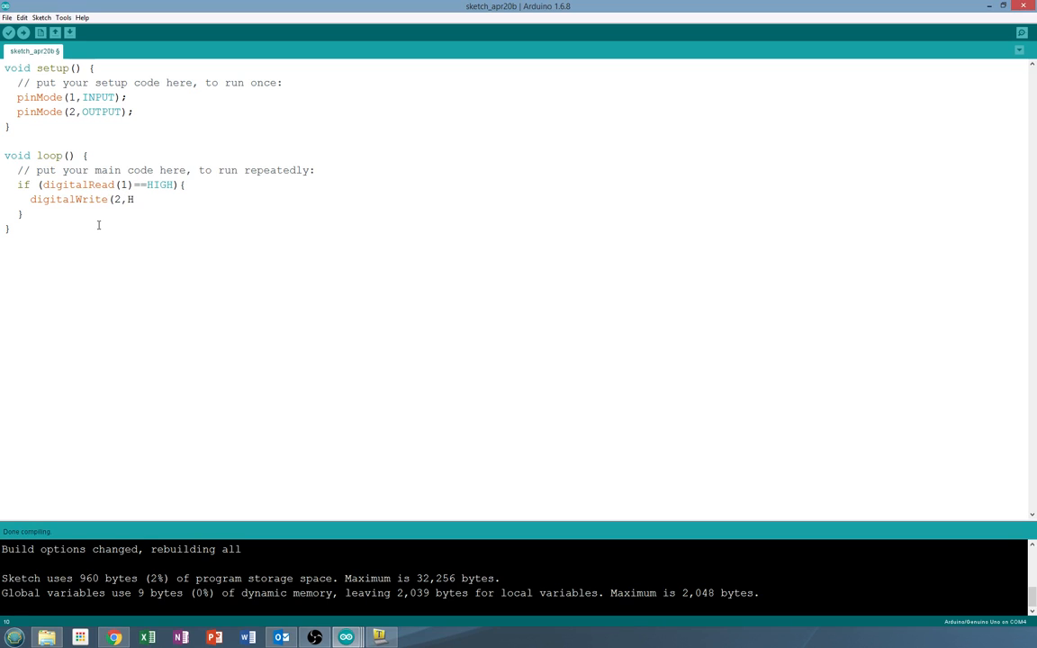
text(IGH))
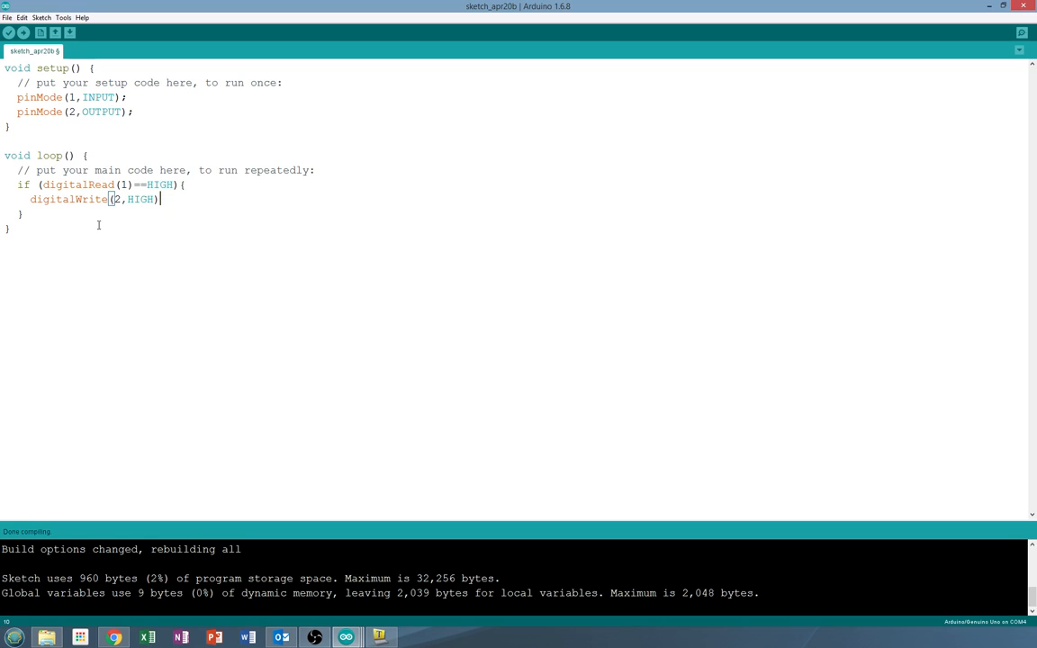
text(;)
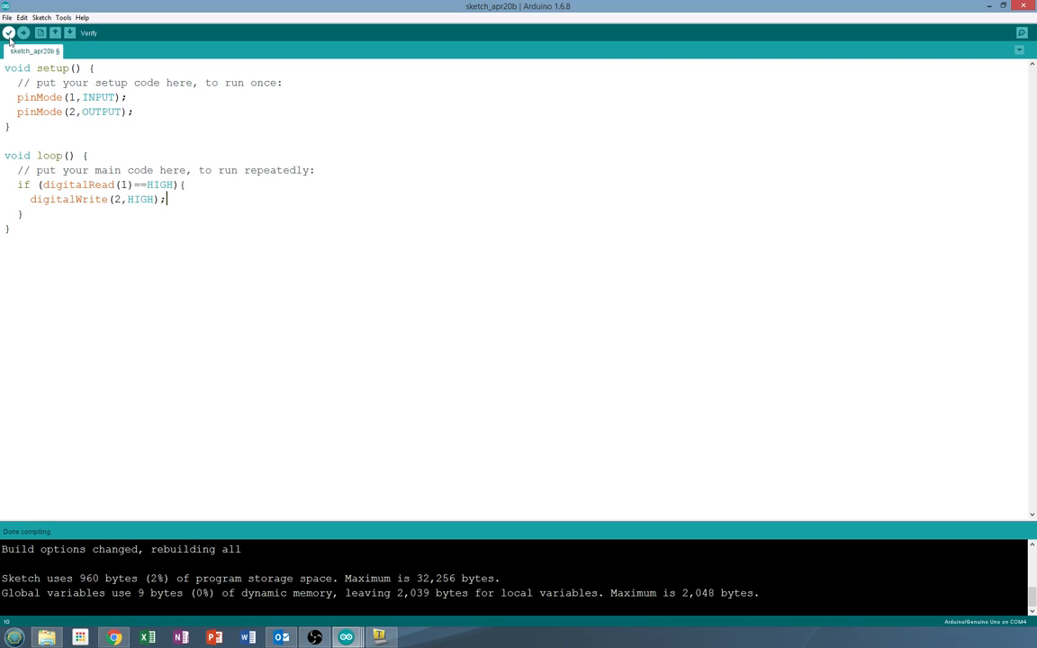
- Verify the sketch, compiling successfully to 958 bytes of program storage
click(70, 33)
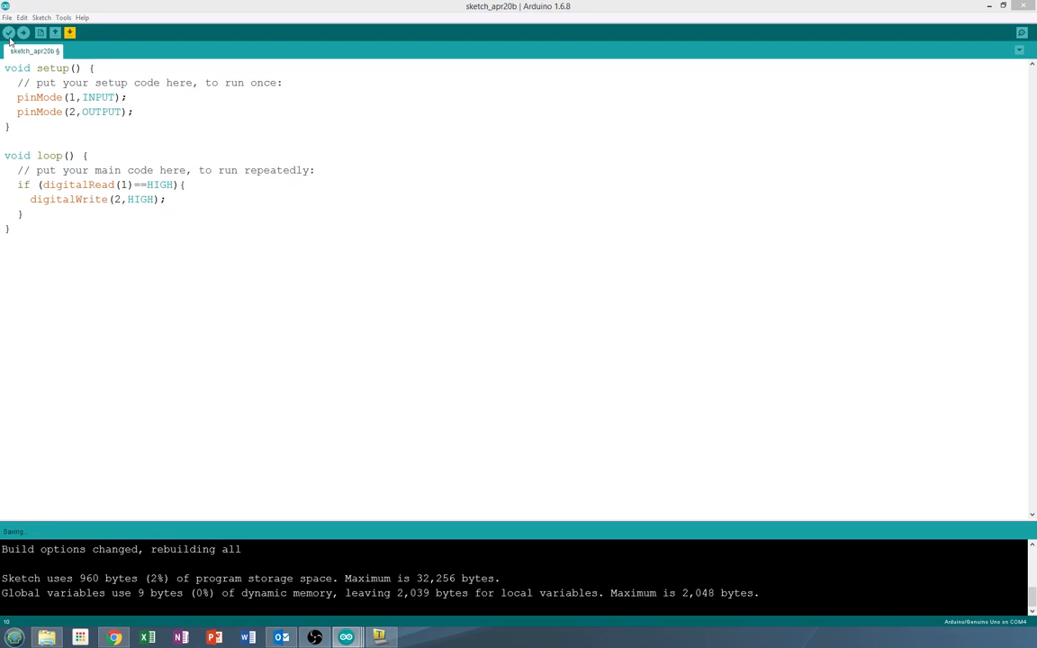
click(9, 32)
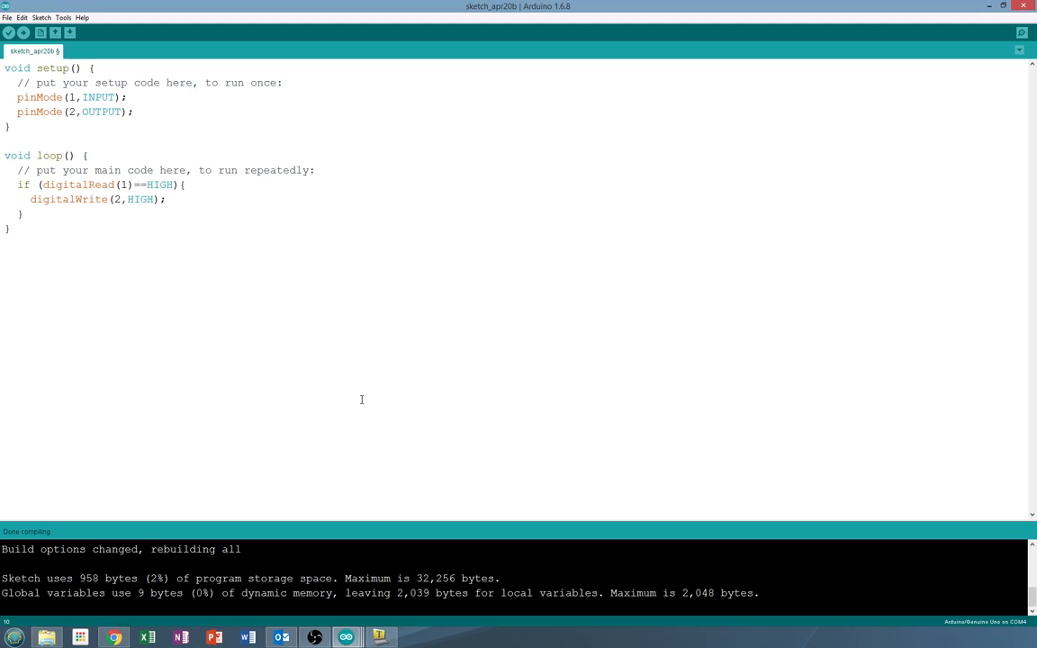
mouse_move(357, 380)
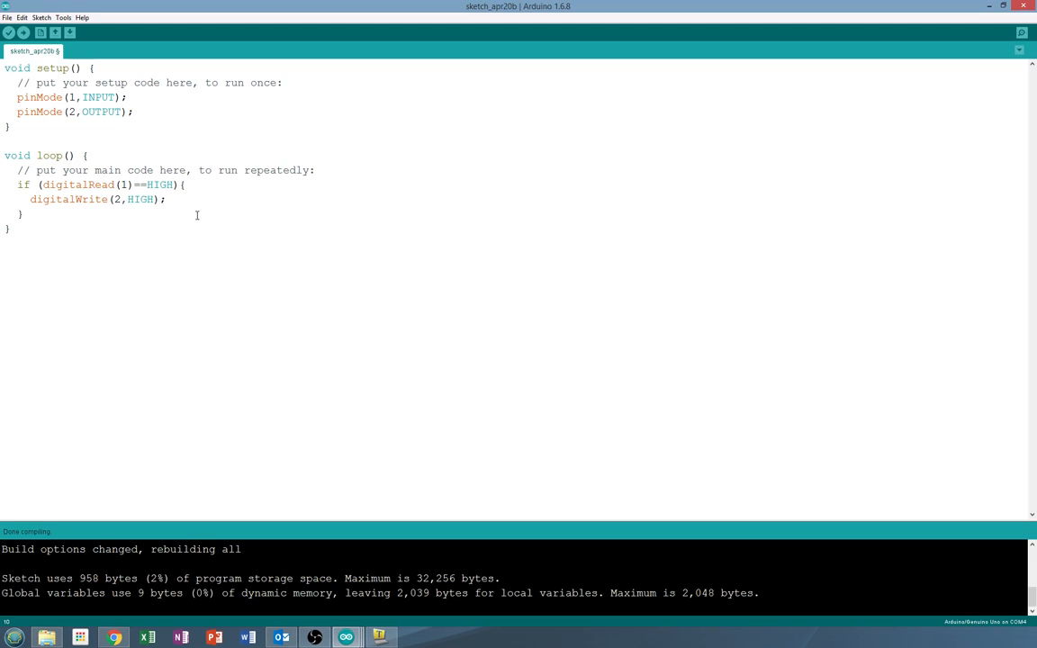
mouse_move(8, 33)
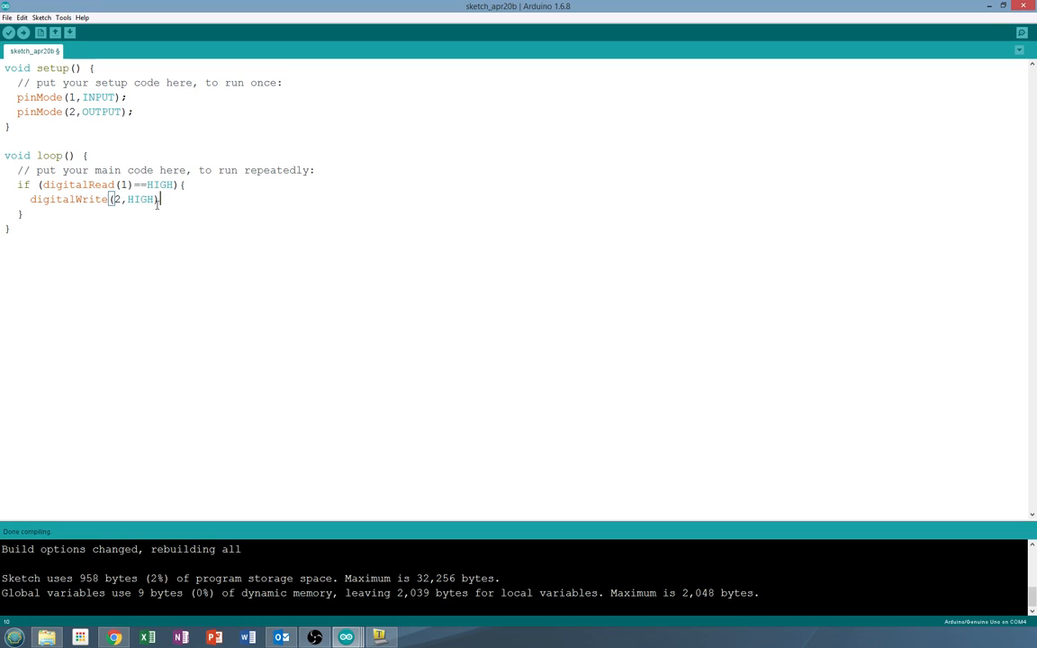
mouse_move(9, 33)
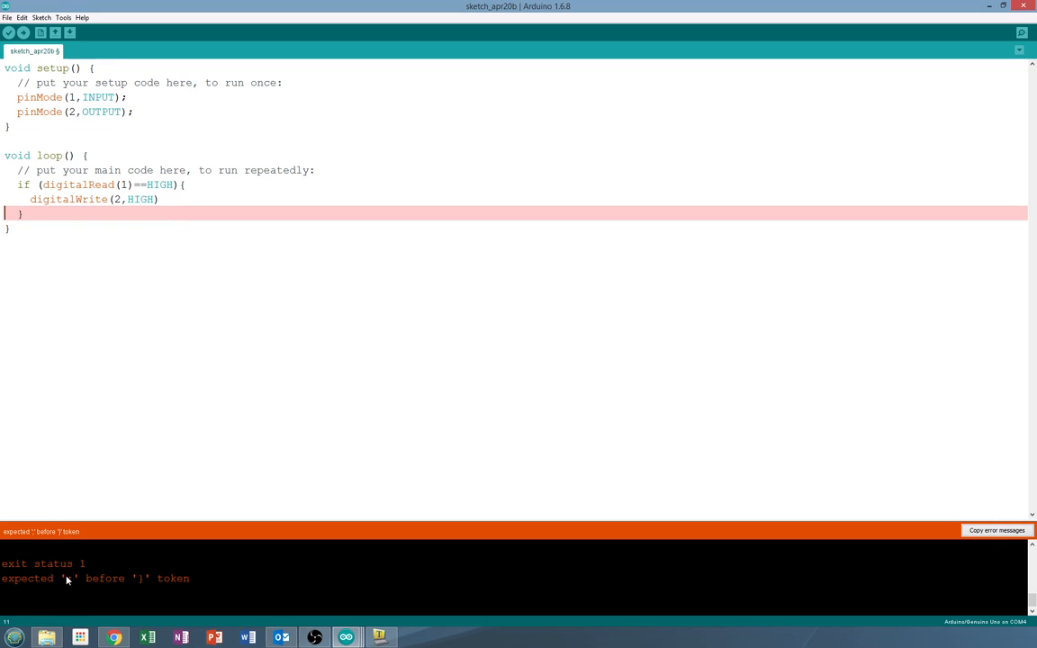
mouse_move(72, 591)
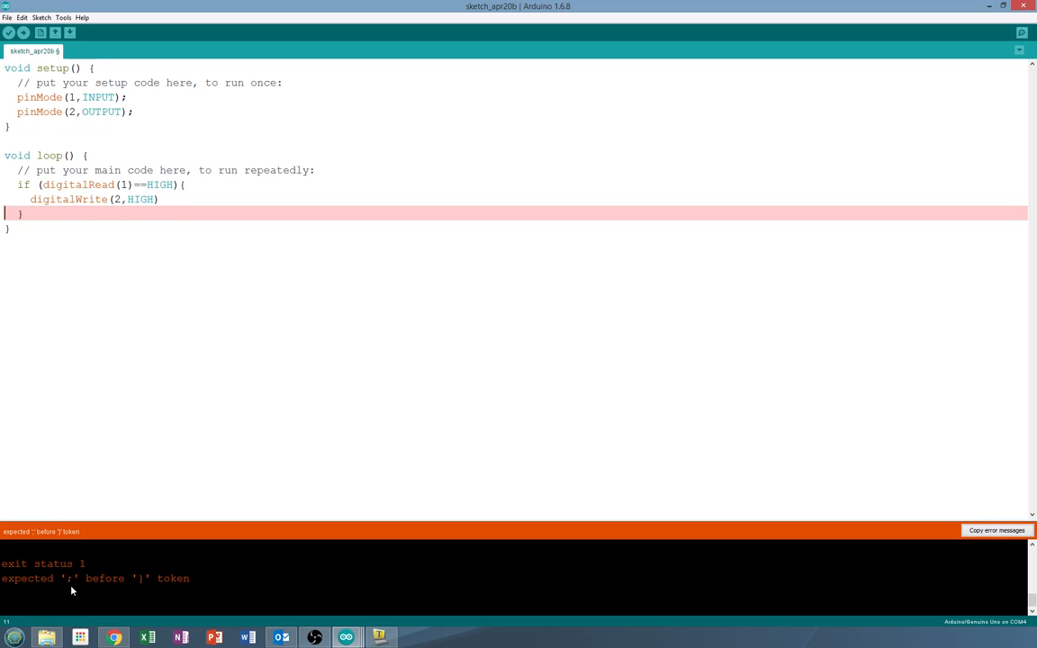
mouse_move(132, 542)
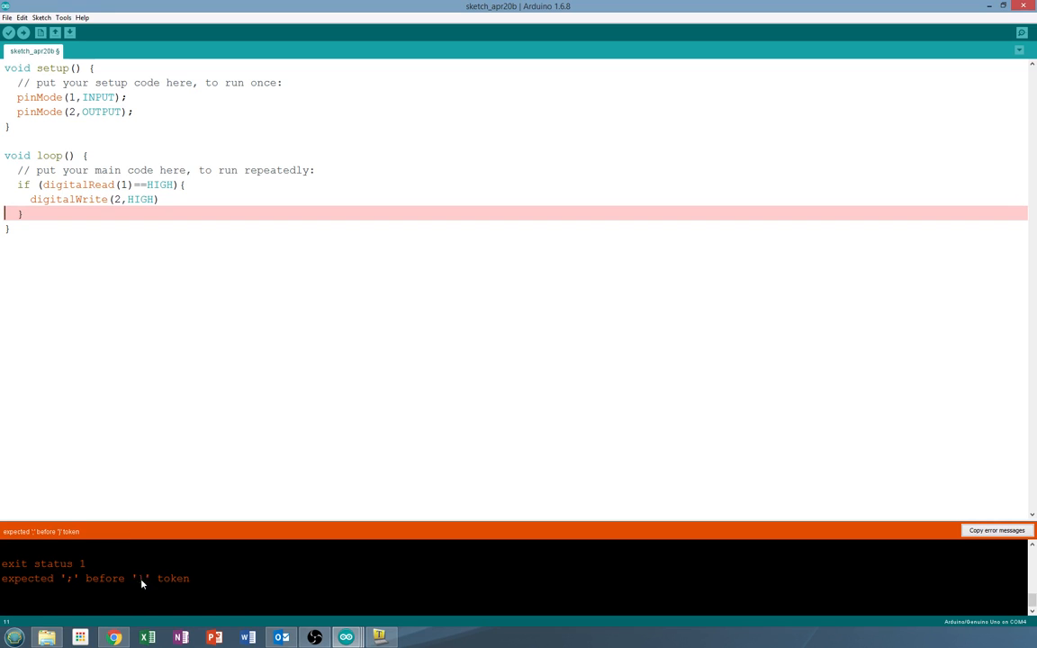
mouse_move(165, 199)
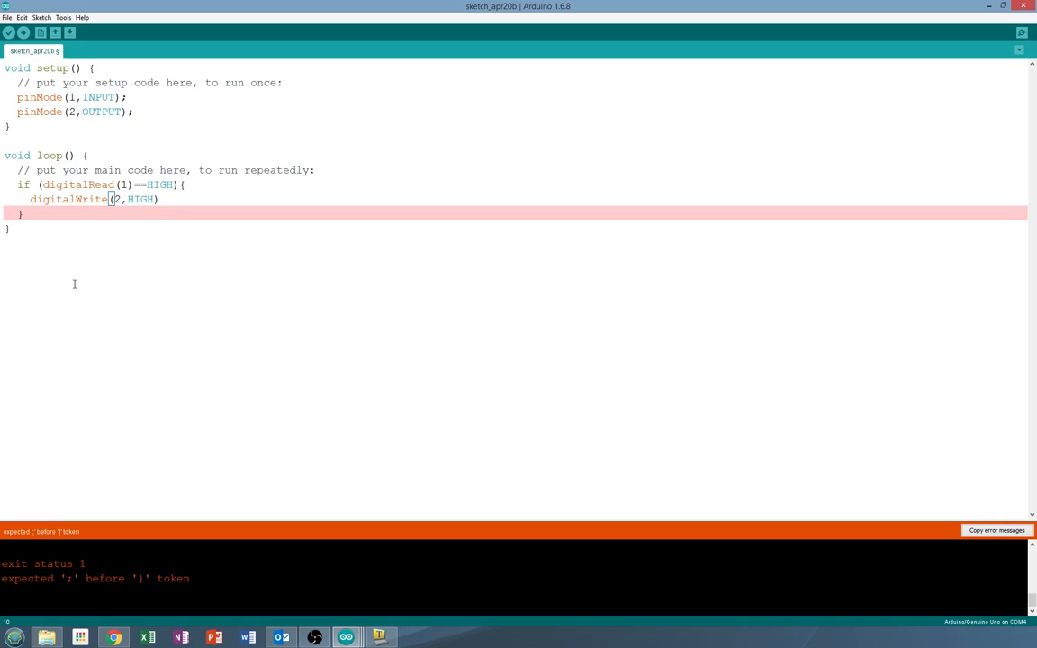
- Restore the semicolon after digitalWrite(2,HIGH), save the sketch, and verify it
text(;)
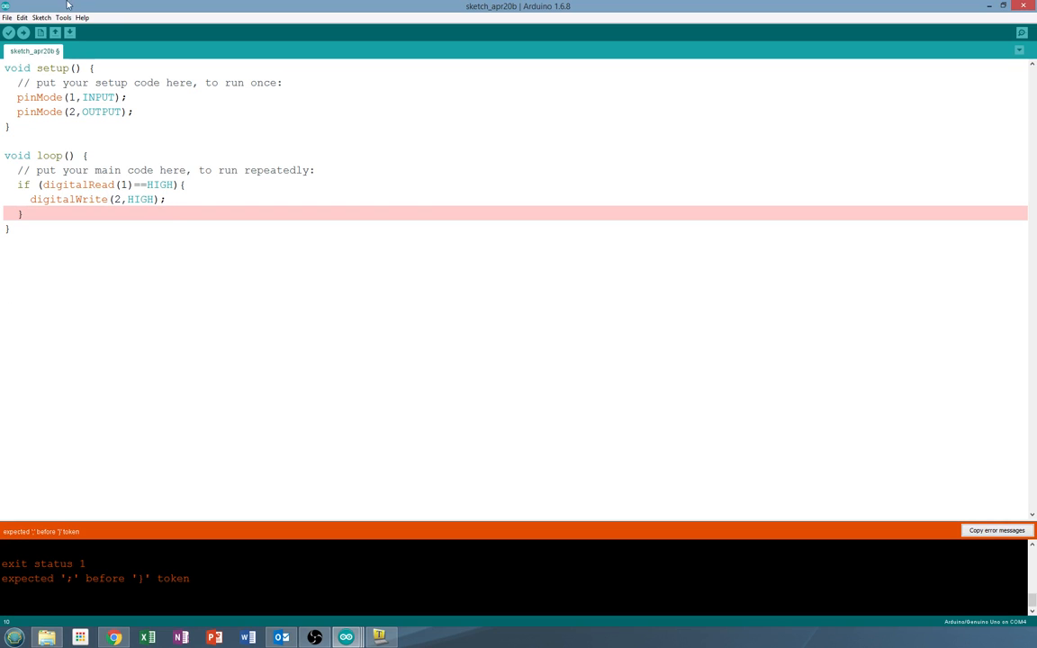
click(70, 33)
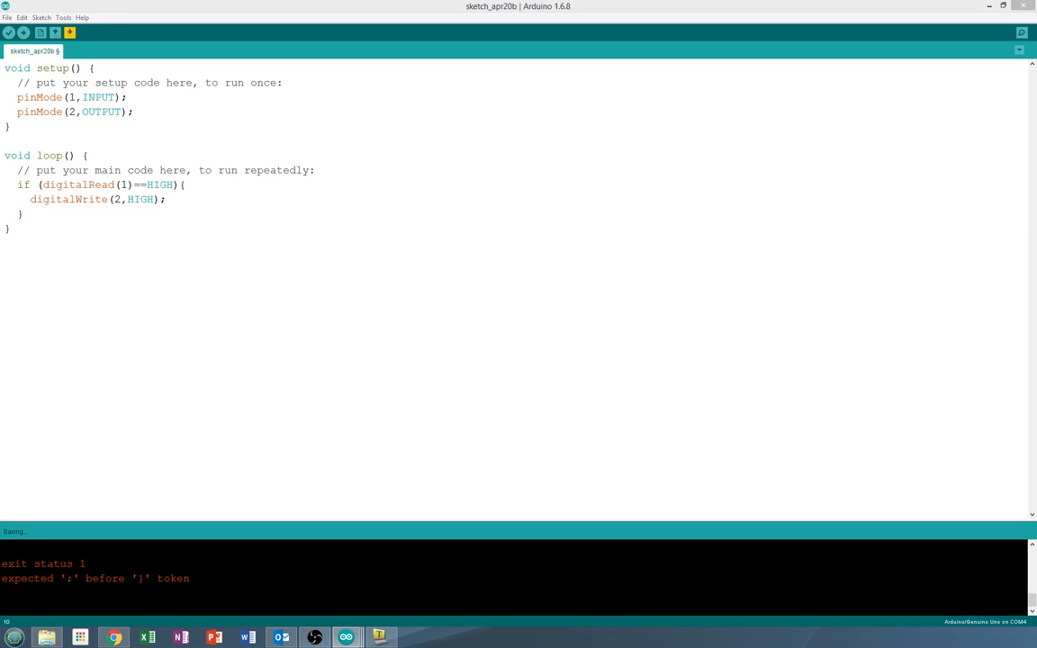
click(8, 33)
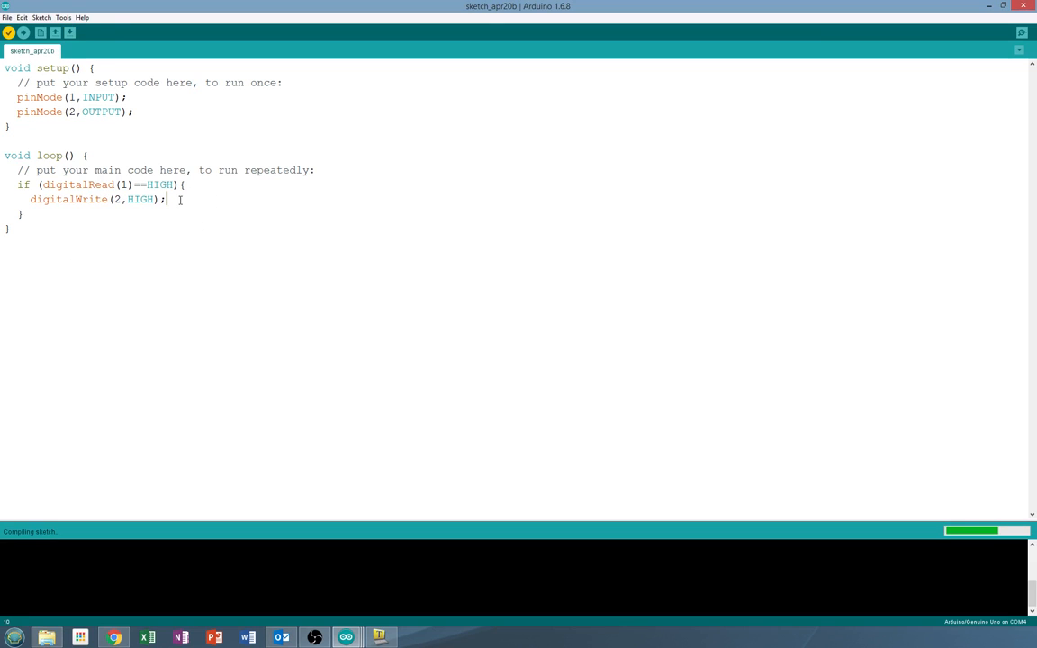
mouse_move(208, 247)
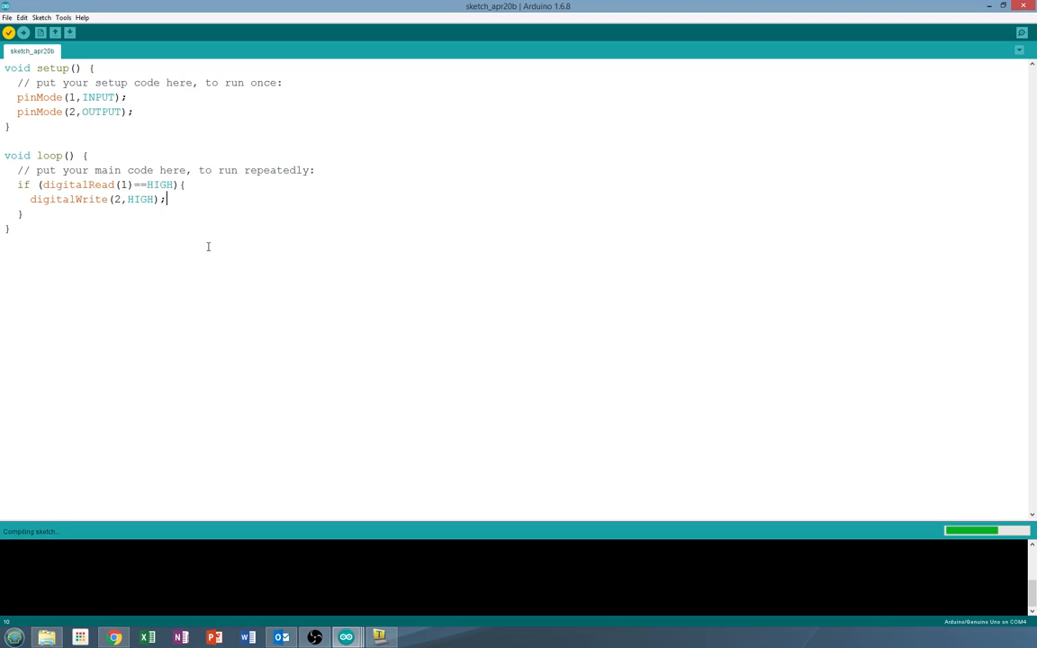
mouse_move(172, 196)
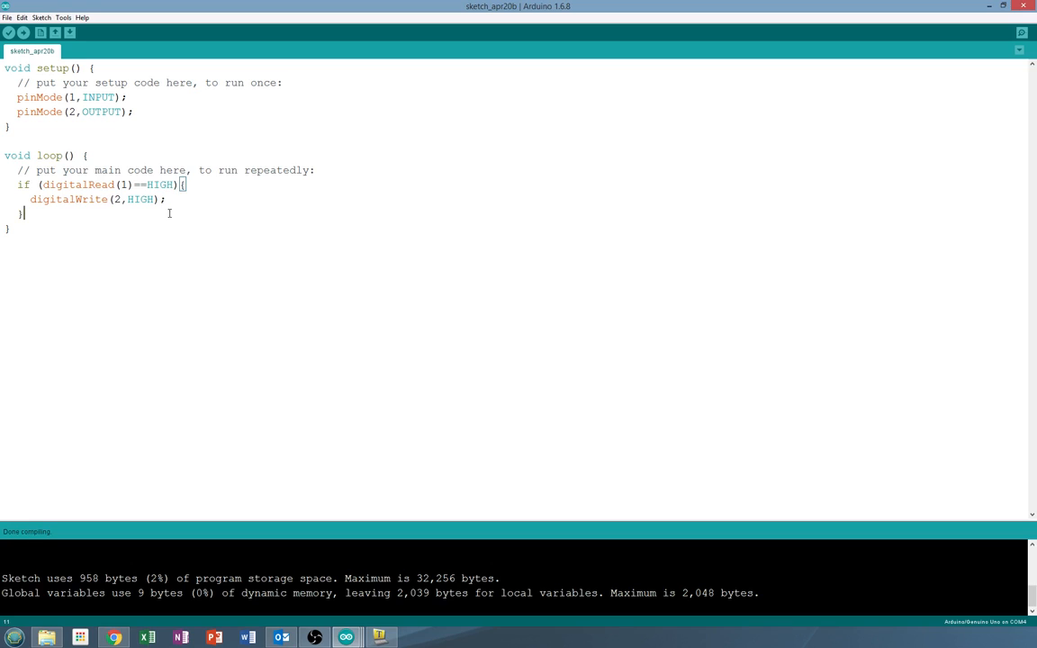
- Below the first block, start a second block: if (digitalRead(1)==LOW){
text(if)
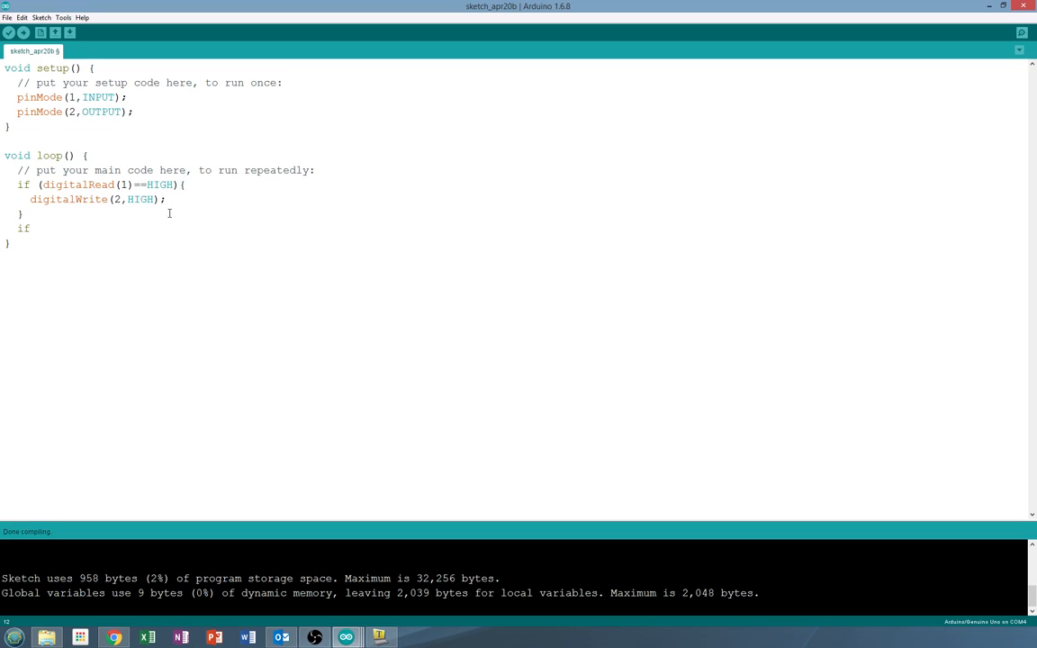
text((dig)
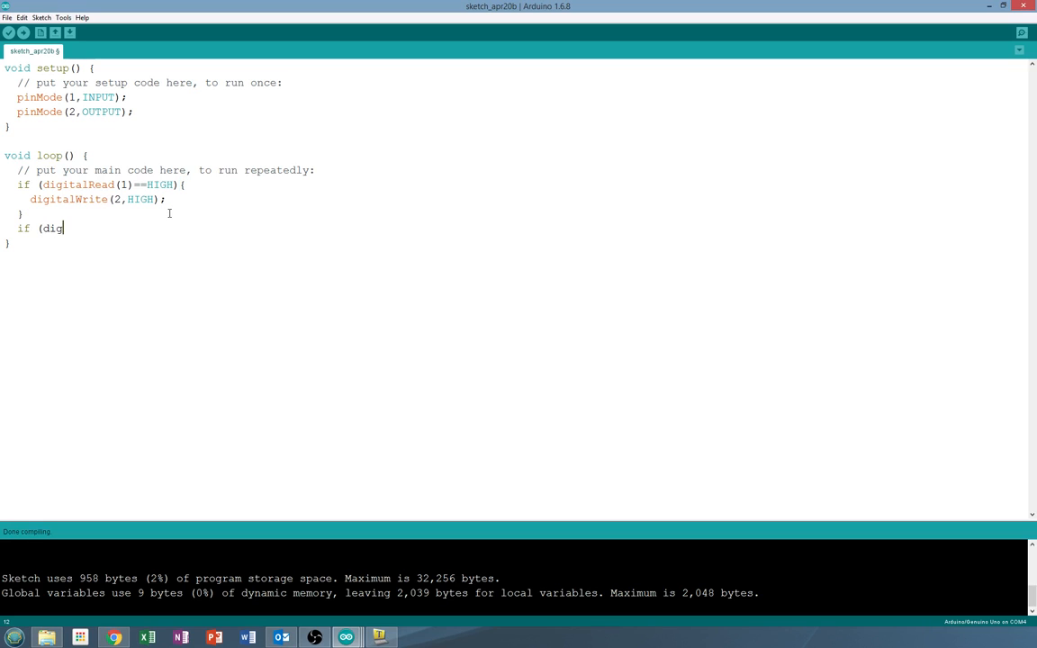
text(italRea)
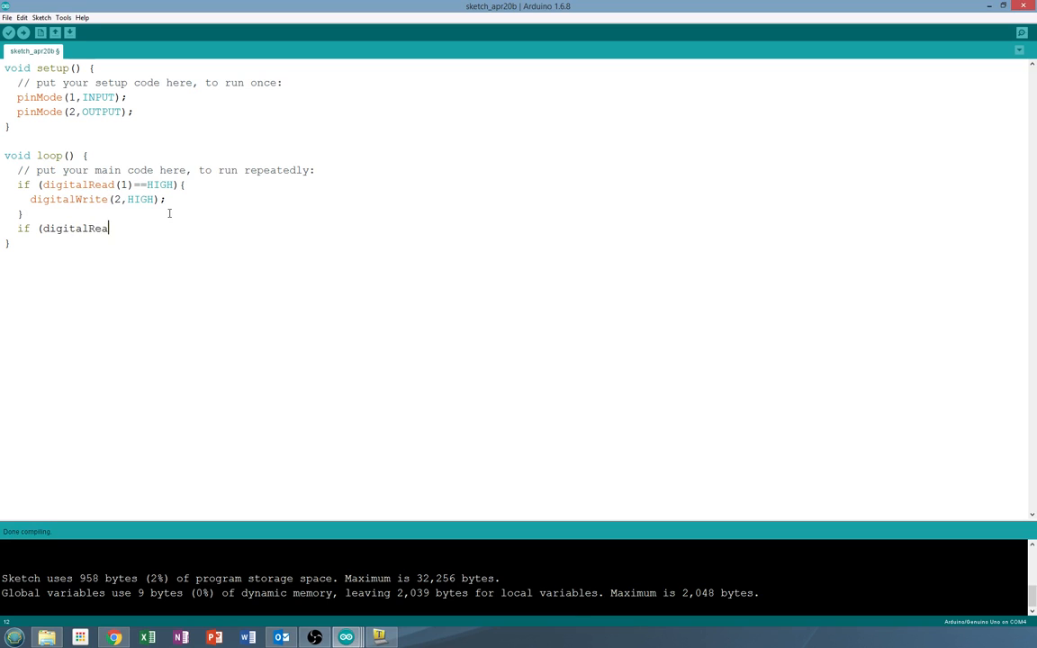
text(d(1)
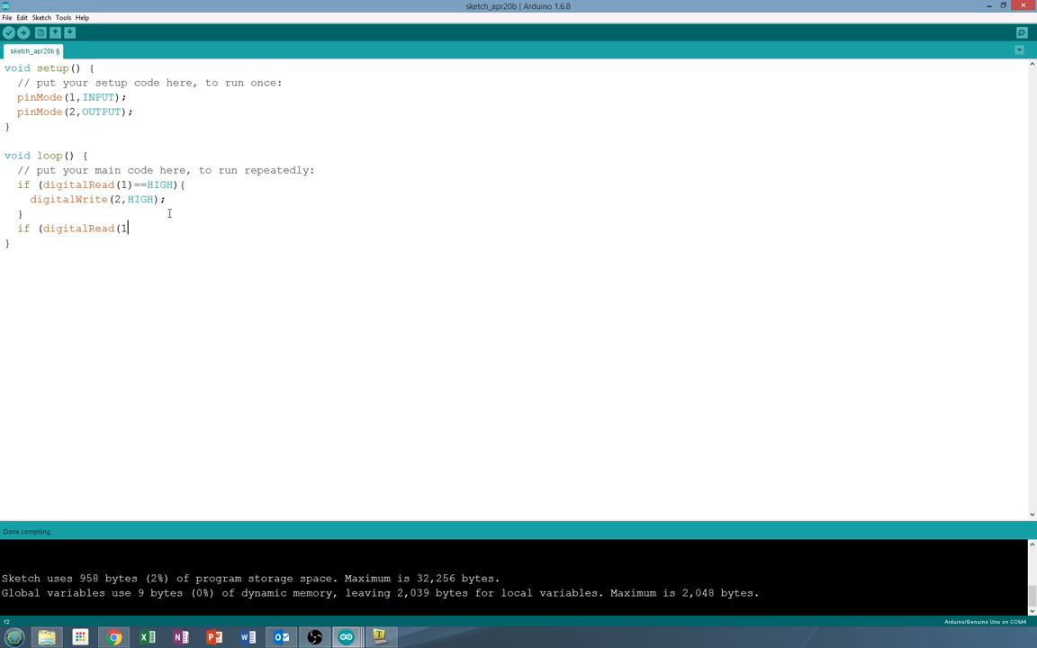
text())
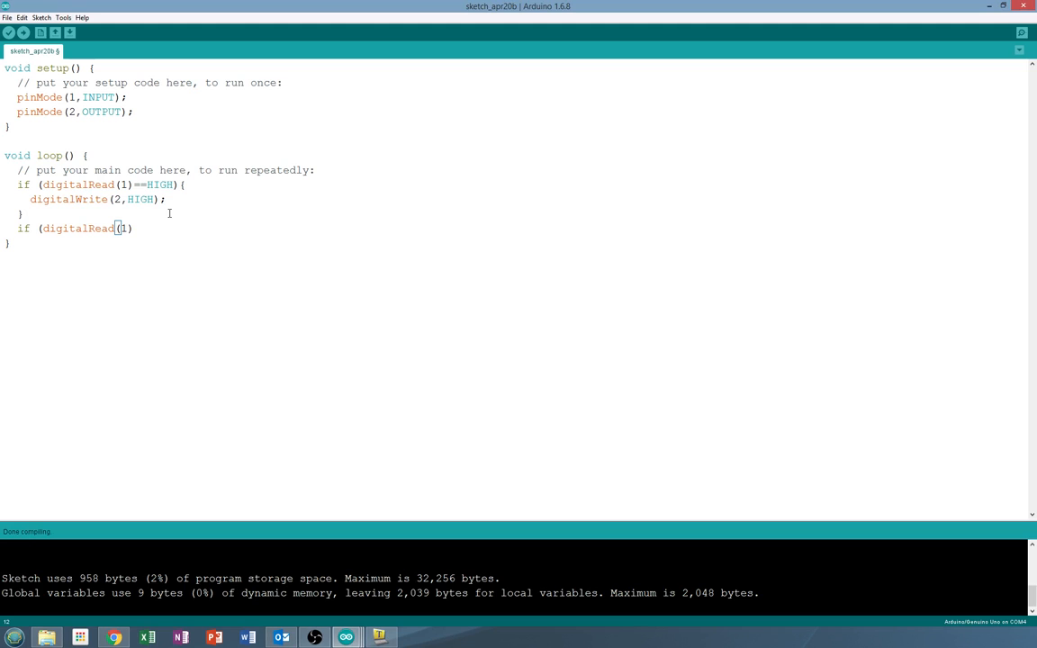
text(==)
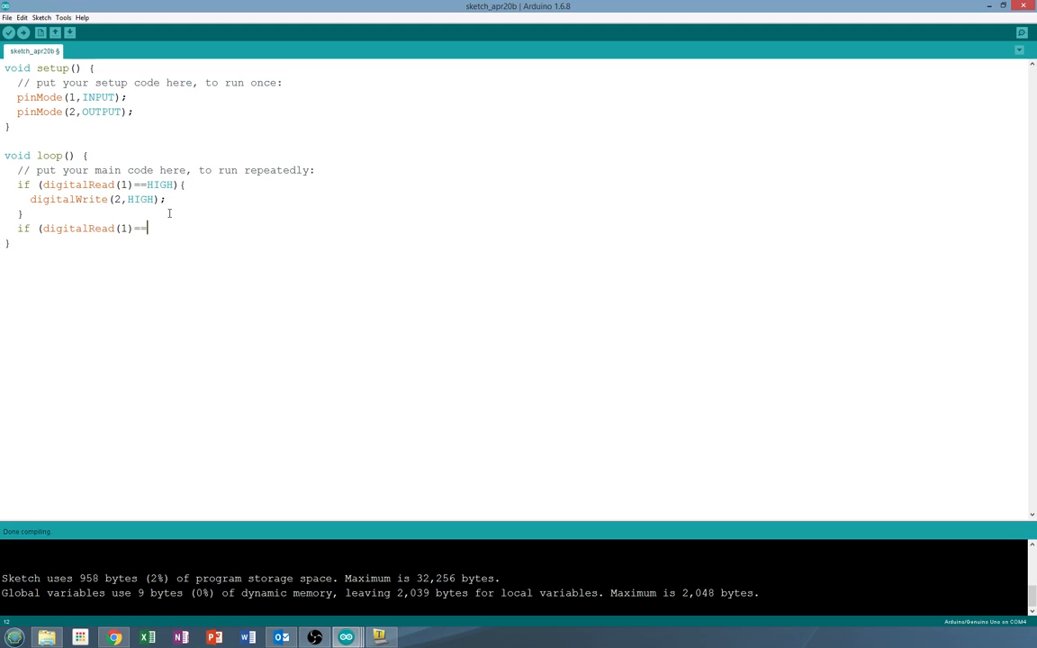
text(LOW)
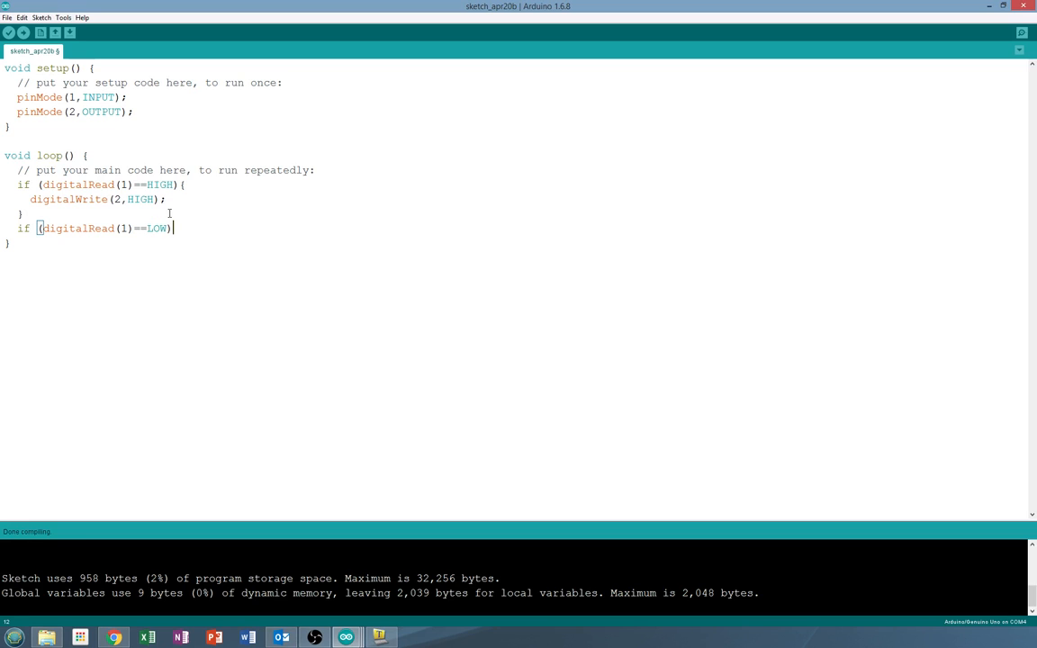
text({)
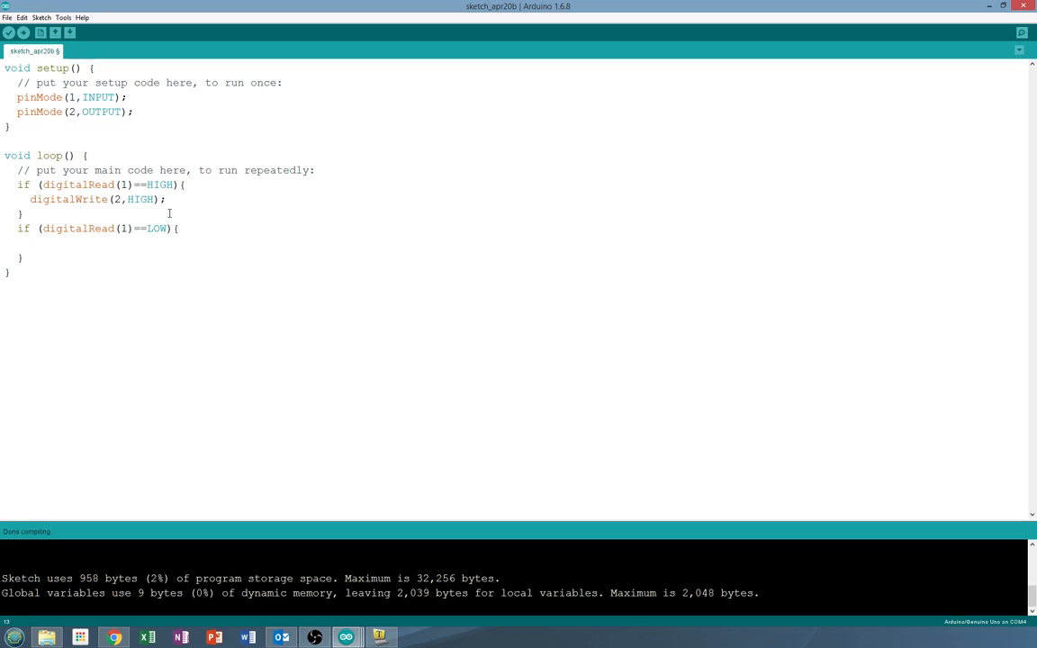
- Inside the second if block, write digitalWrite(2,LOW);
text(digitalWr)
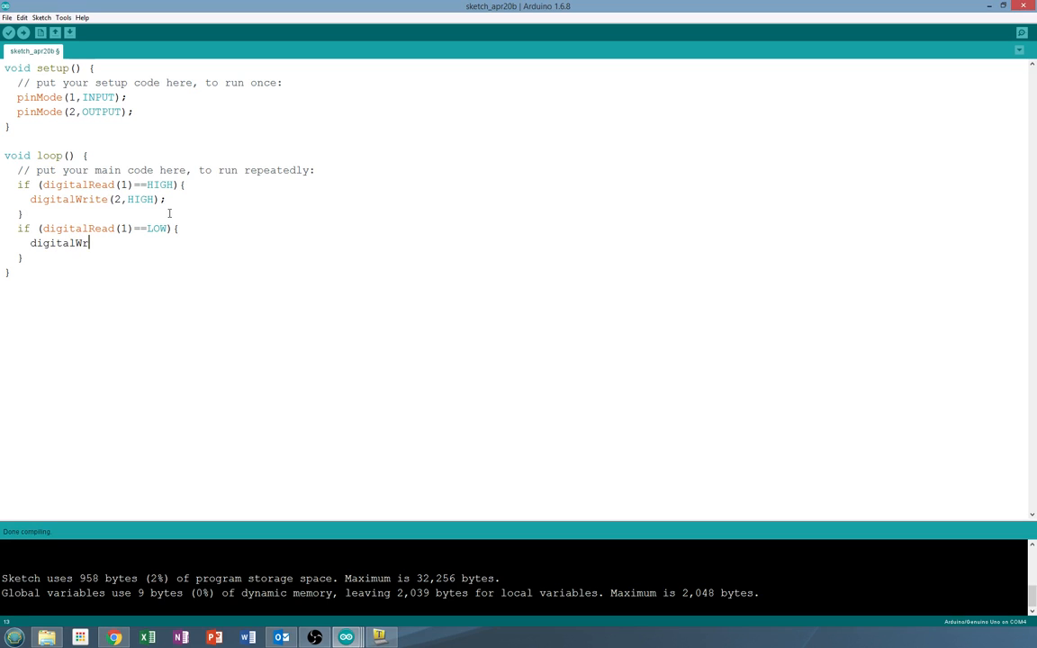
text(ite()
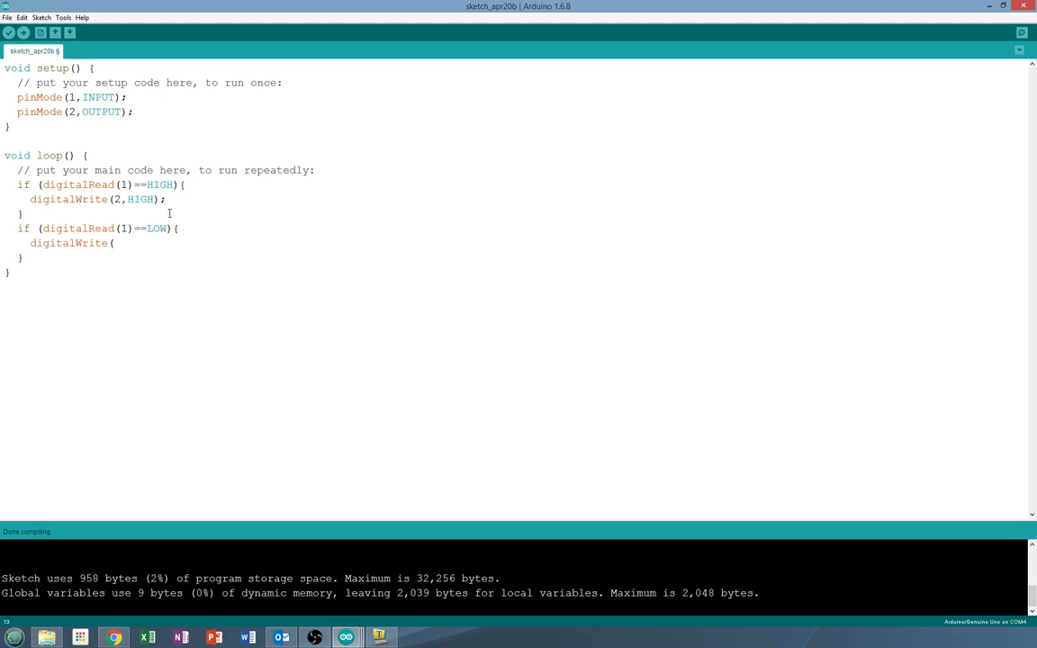
text(2)
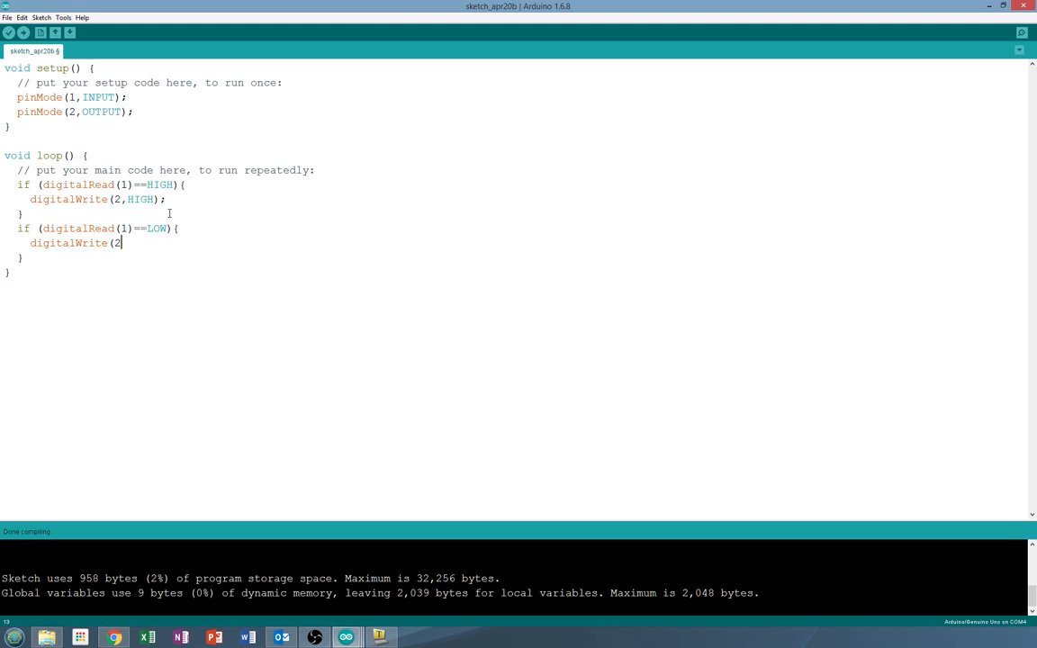
text(,LOW)
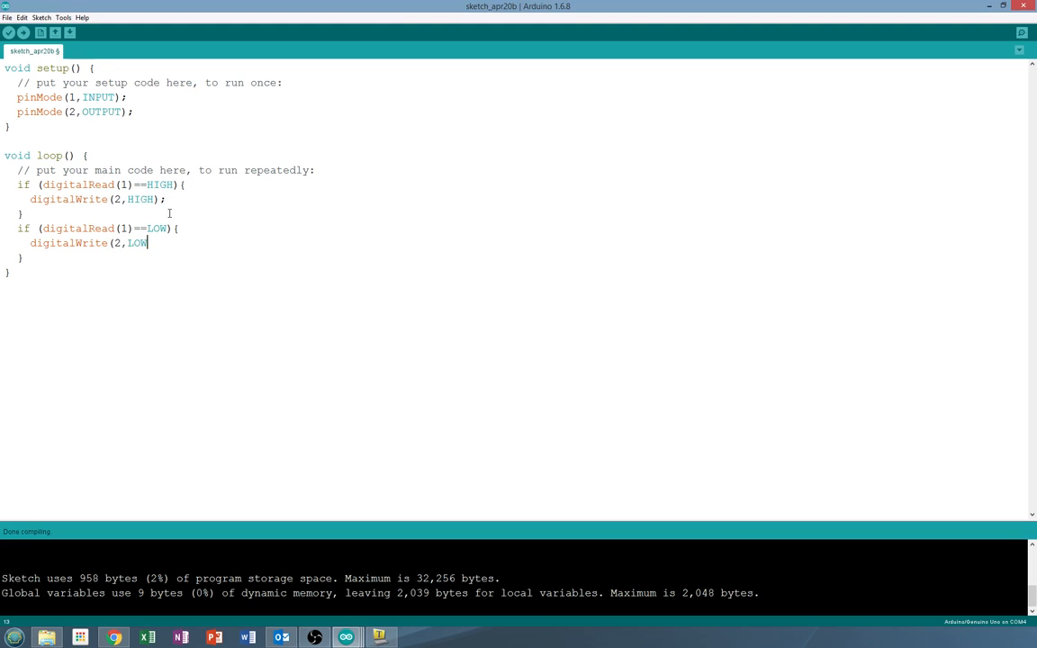
text())
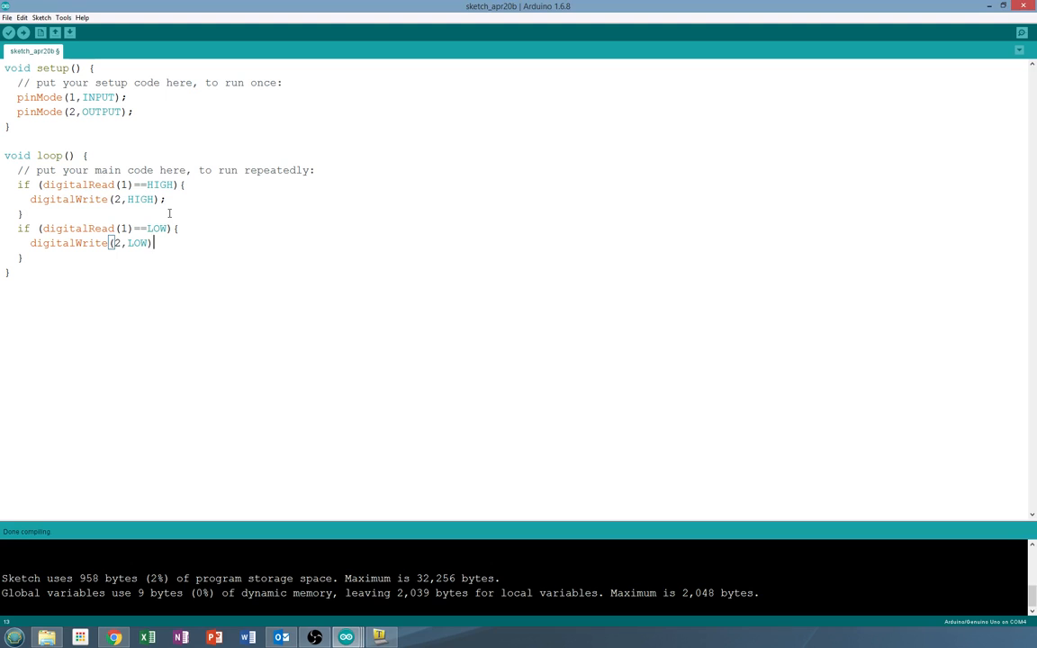
text(;)
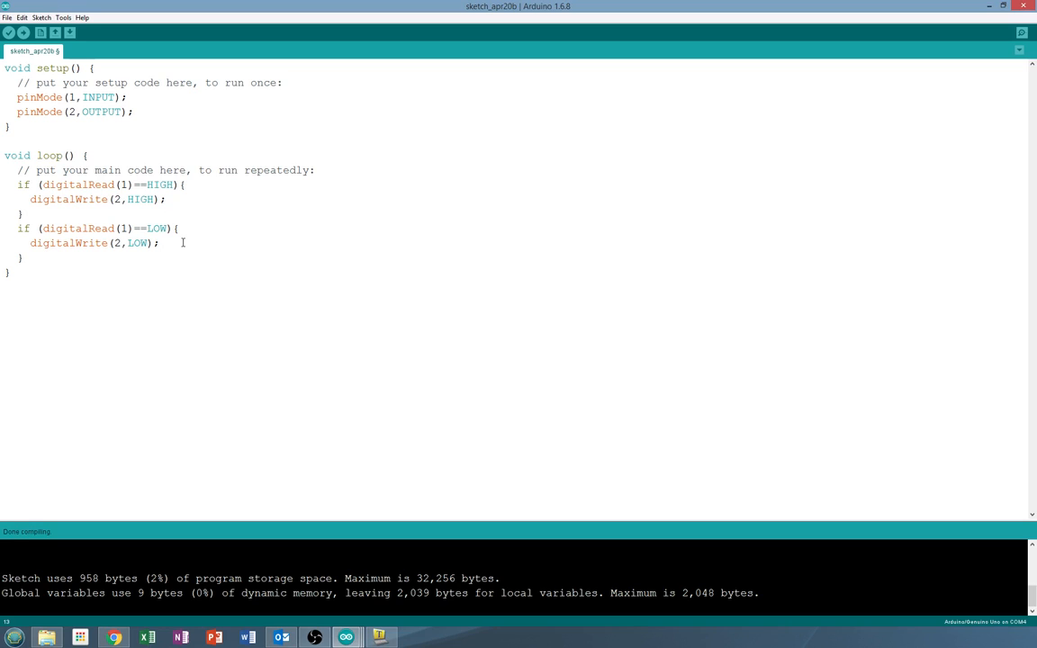
mouse_move(77, 243)
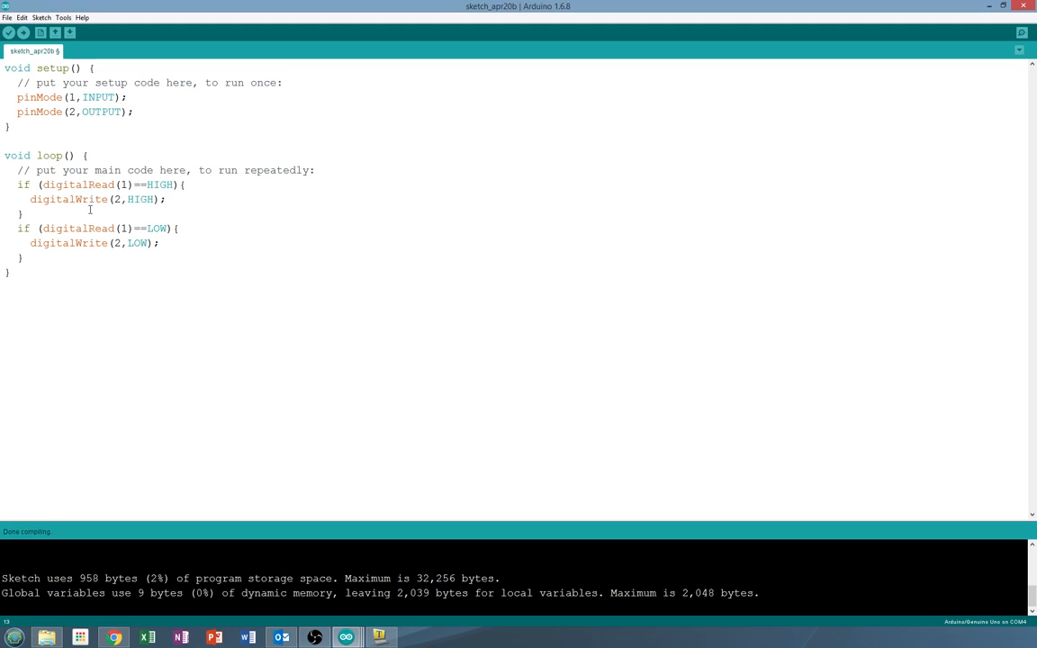
- Replace the second 'if' with 'else' and remove its (digitalRead(1)==LOW) condition
double_click(23, 228)
text(else)
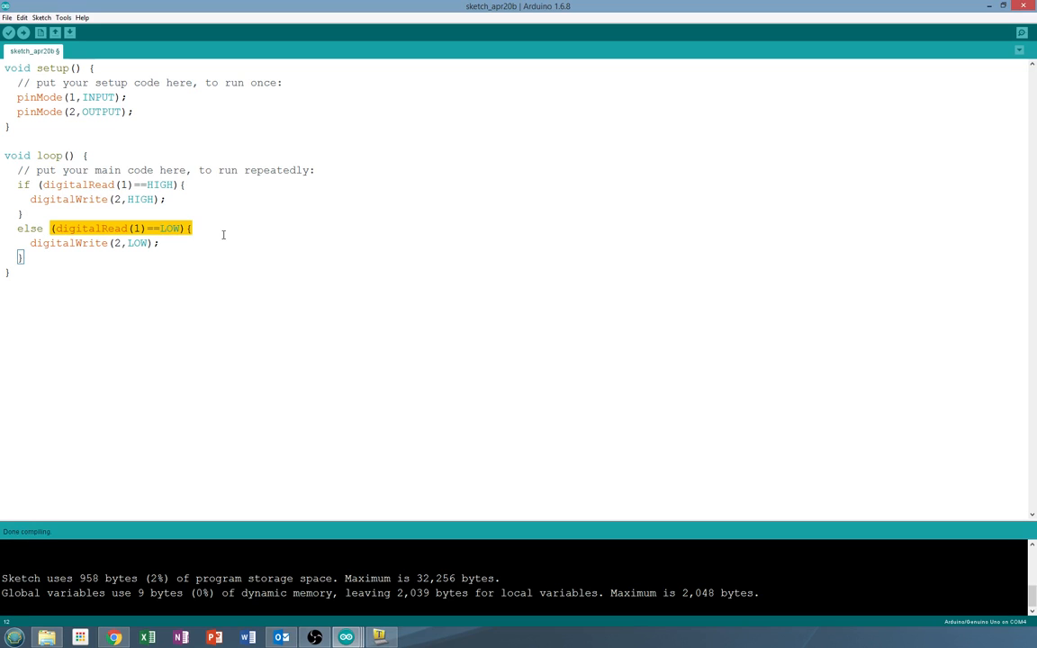
click(186, 228)
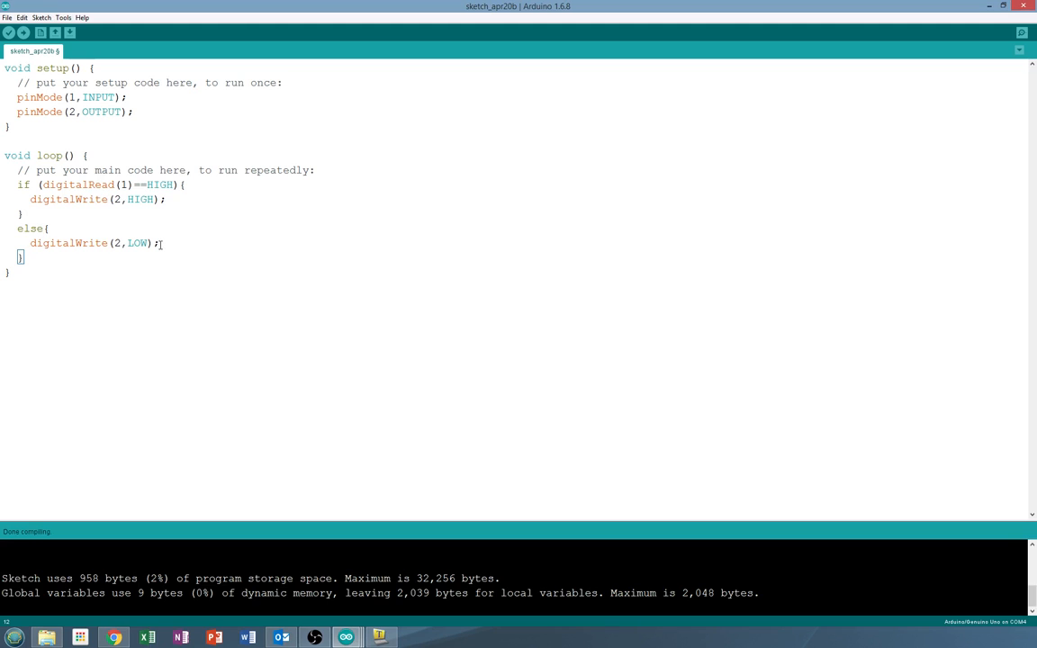
mouse_move(161, 184)
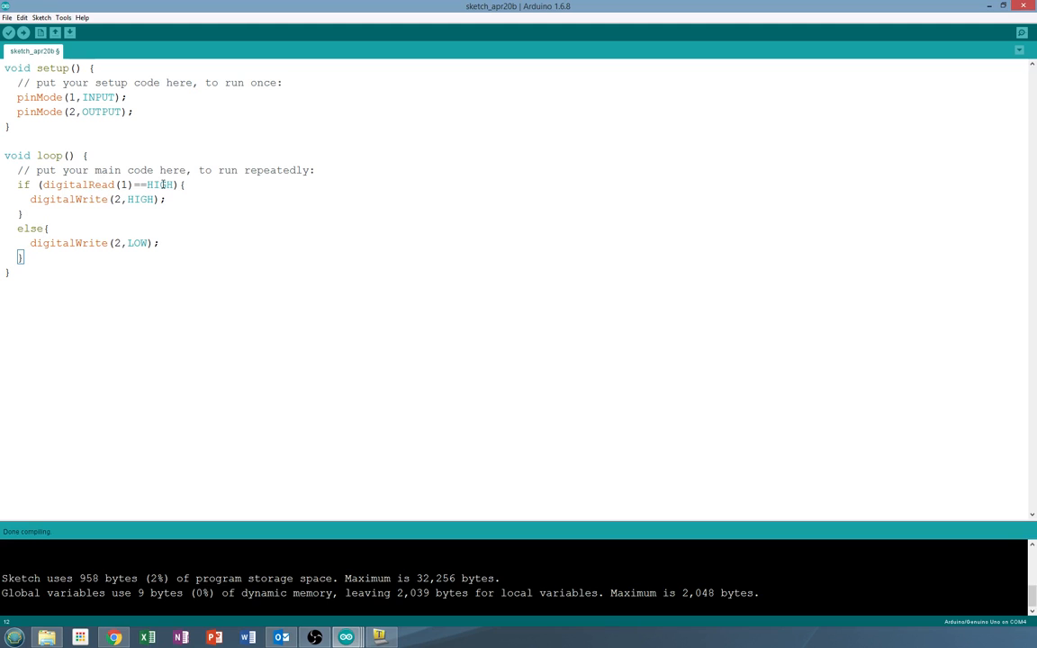